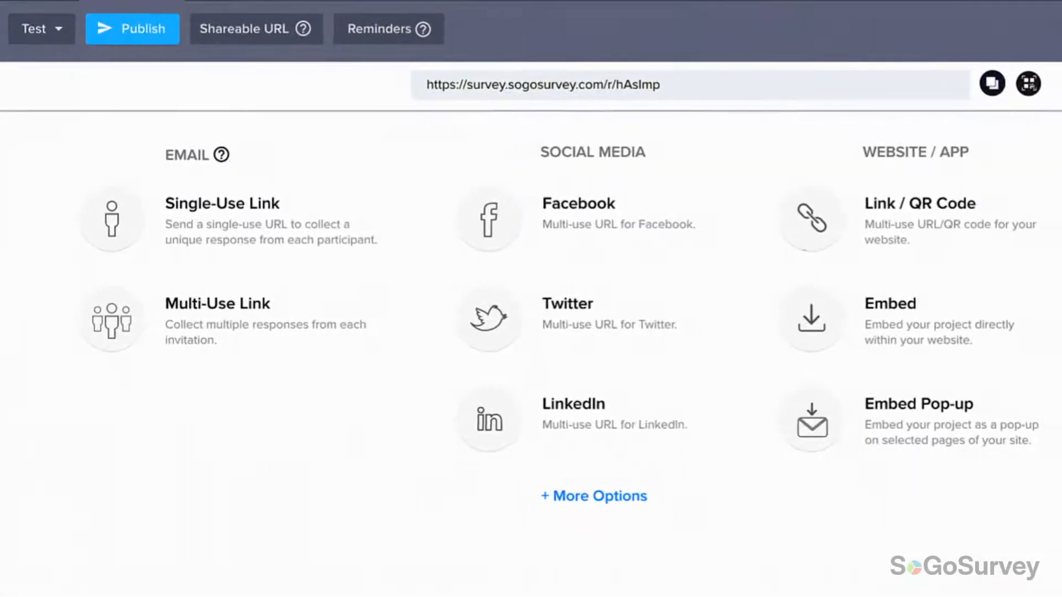
Step: Open the Email Templates library from the Distribute tab
{"action": "scroll", "scroll_direction": "right", "scroll_amount": 3}
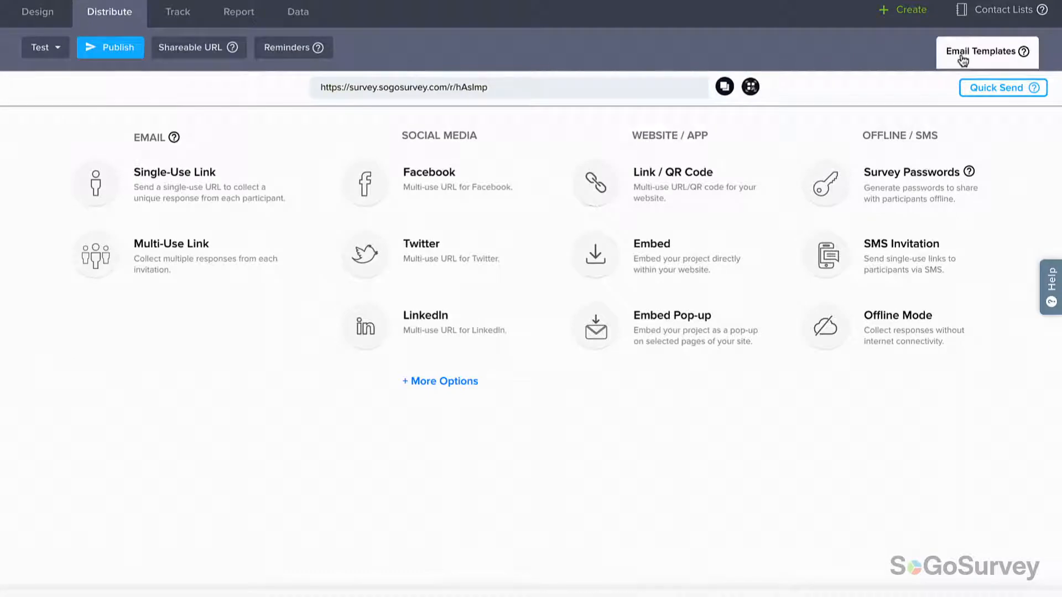
{"action": "left_click", "coordinate": [986, 51]}
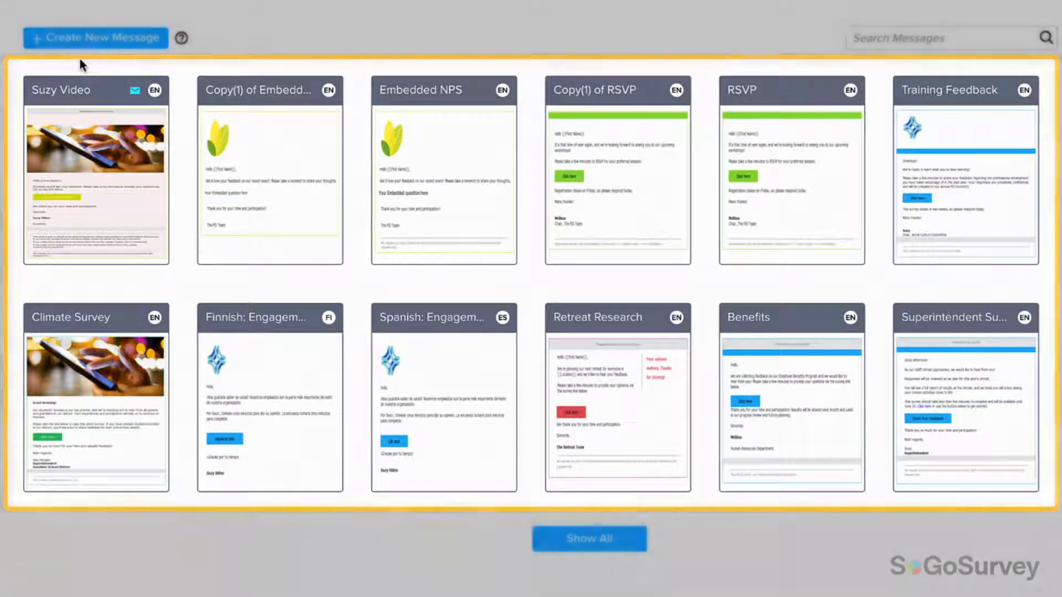
Step: Start a new message and show all templates, including system designs like Wildcat Blue
{"action": "left_click", "coordinate": [95, 38]}
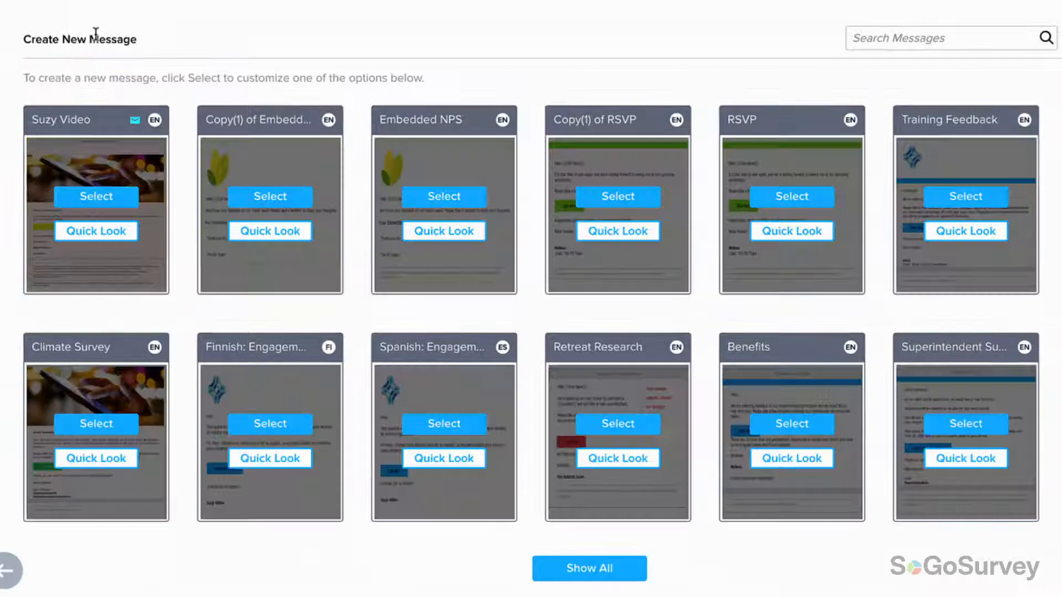
{"action": "mouse_move", "coordinate": [588, 569]}
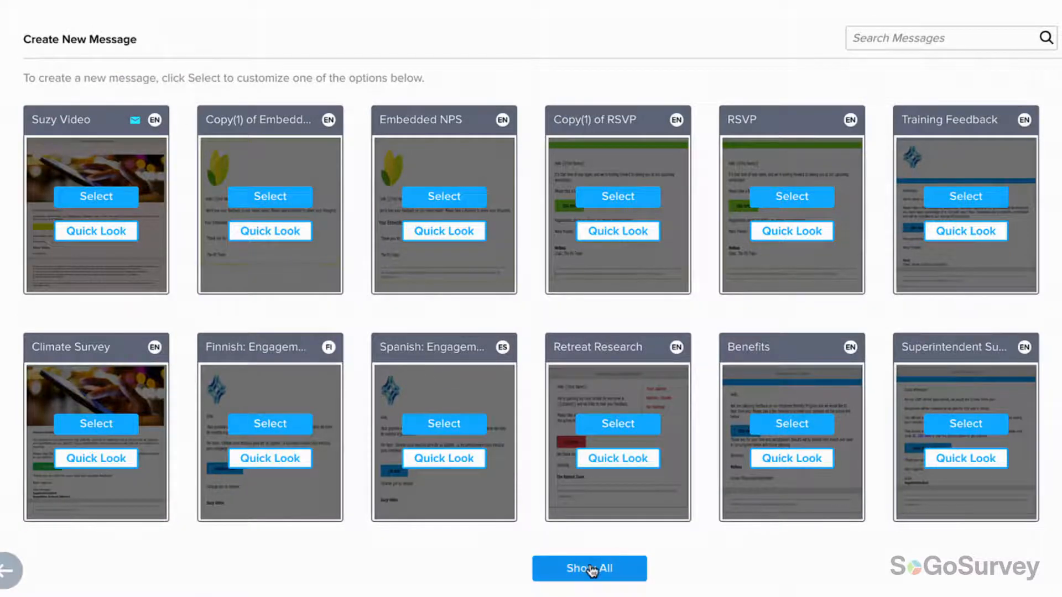
{"action": "left_click", "coordinate": [589, 568]}
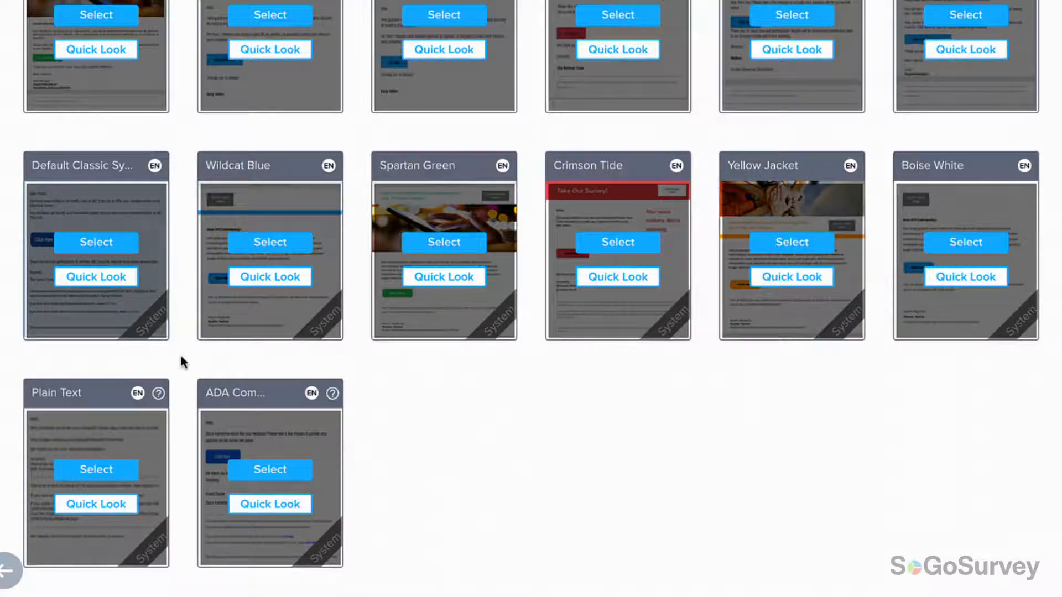
{"action": "scroll", "scroll_direction": "up", "scroll_amount": 3}
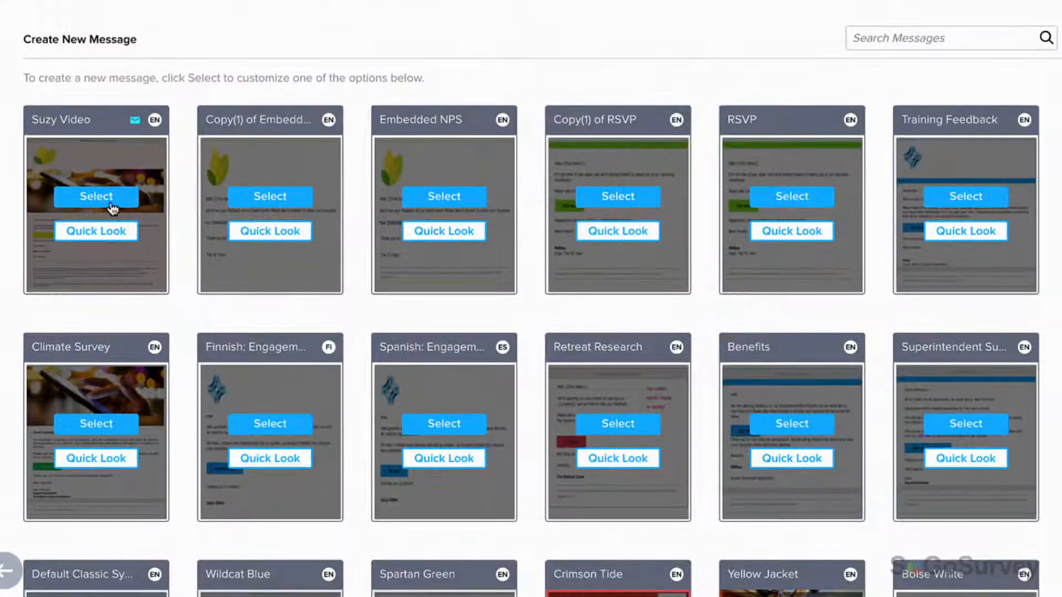
Step: Start from Suzy Video, set sender name 'Video Example', and try changing the sender email
{"action": "left_click", "coordinate": [96, 196]}
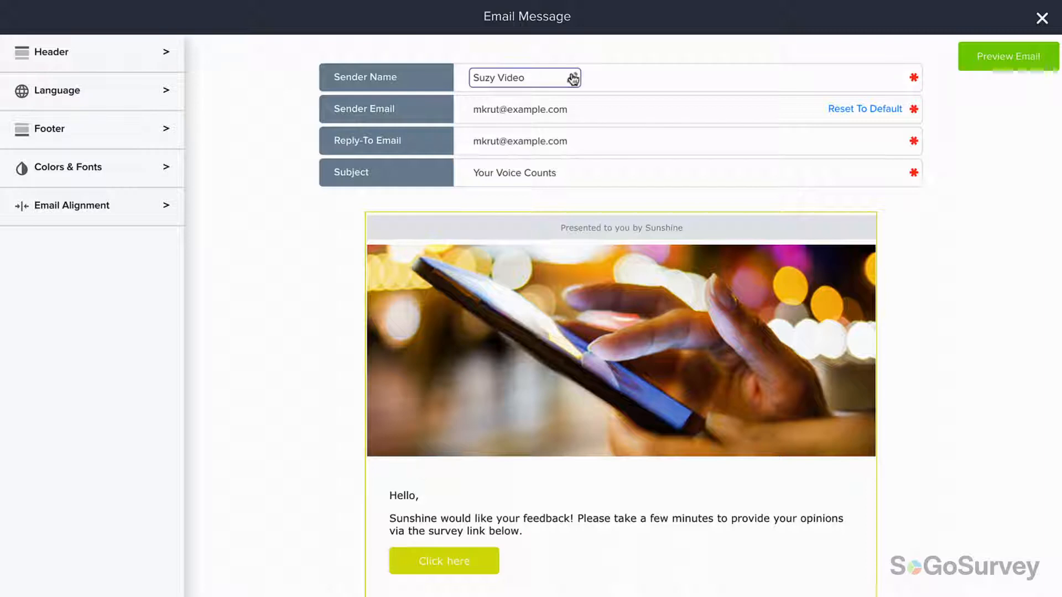
{"action": "type", "text": "Video Example"}
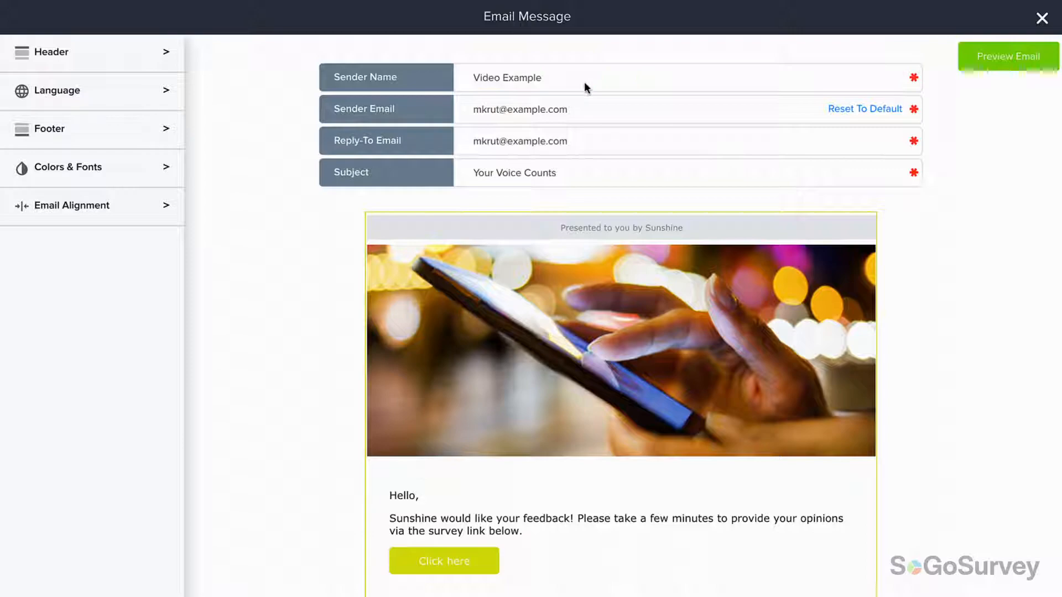
{"action": "left_click", "coordinate": [519, 109]}
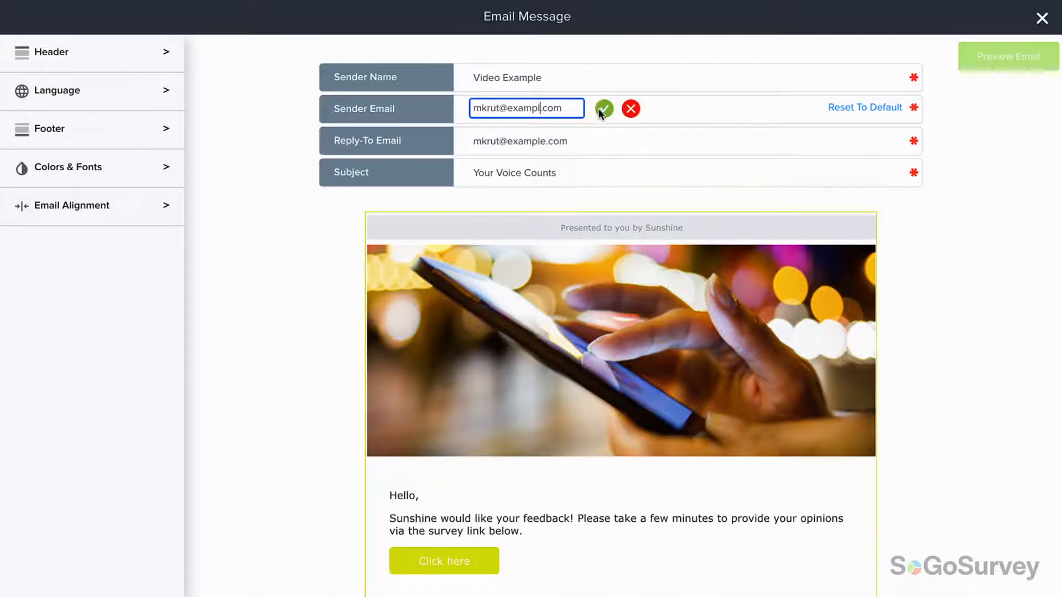
{"action": "left_click", "coordinate": [601, 109]}
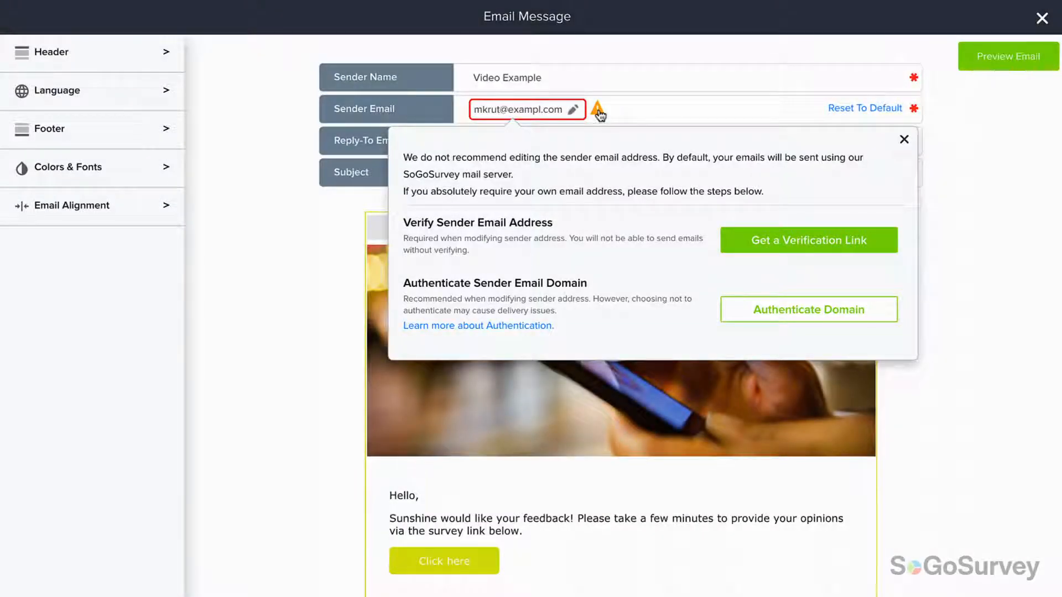
{"action": "left_click", "coordinate": [808, 309]}
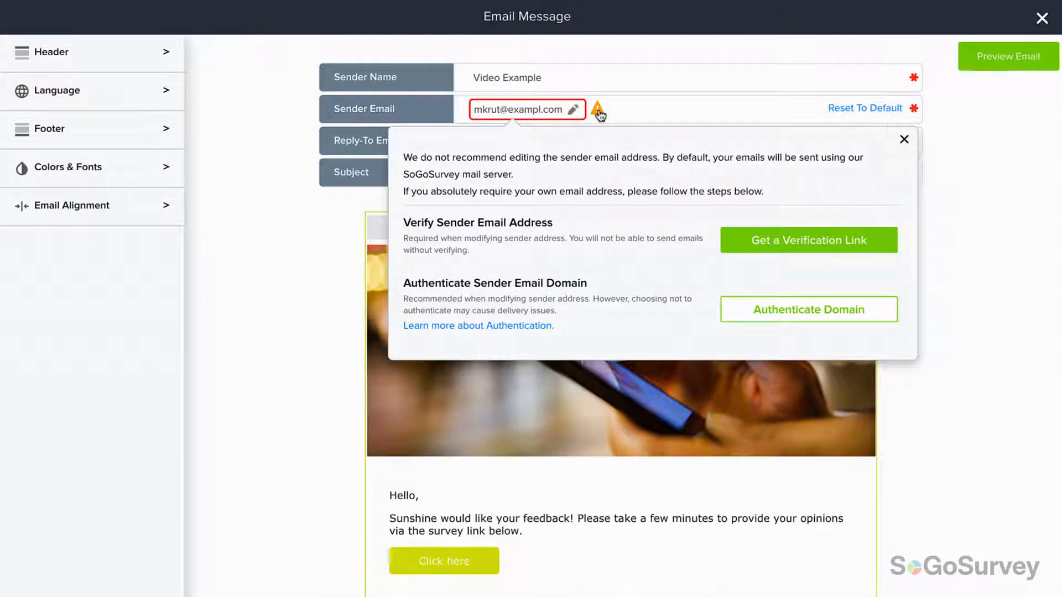
{"action": "mouse_move", "coordinate": [727, 223]}
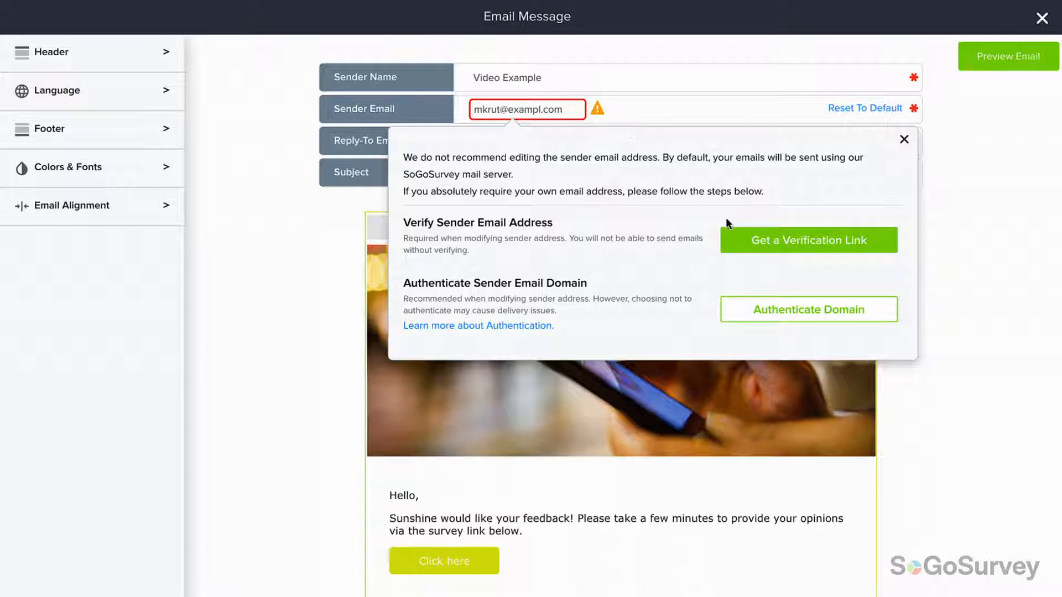
Step: Change the subject line to 'We're Listening!'
{"action": "left_click", "coordinate": [903, 139]}
{"action": "type", "text": "e"}
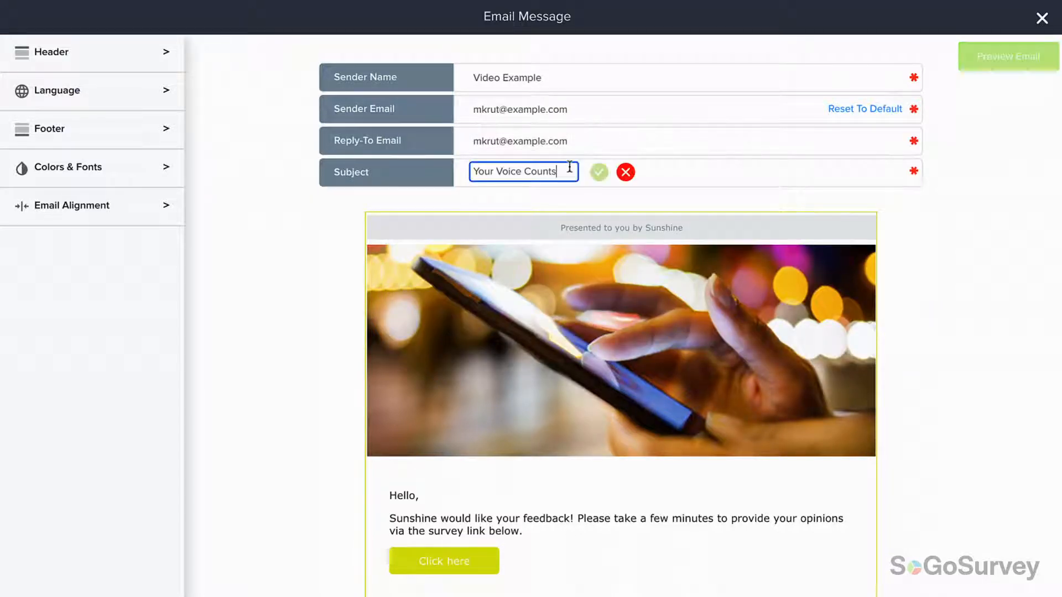
{"action": "type", "text": "We're Listening!"}
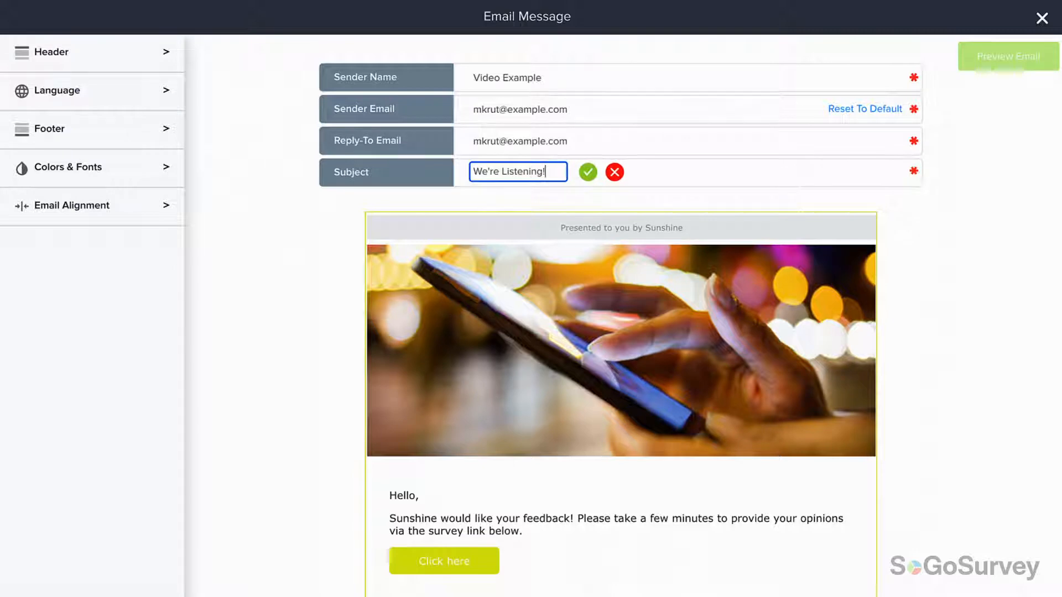
{"action": "left_click", "coordinate": [586, 172]}
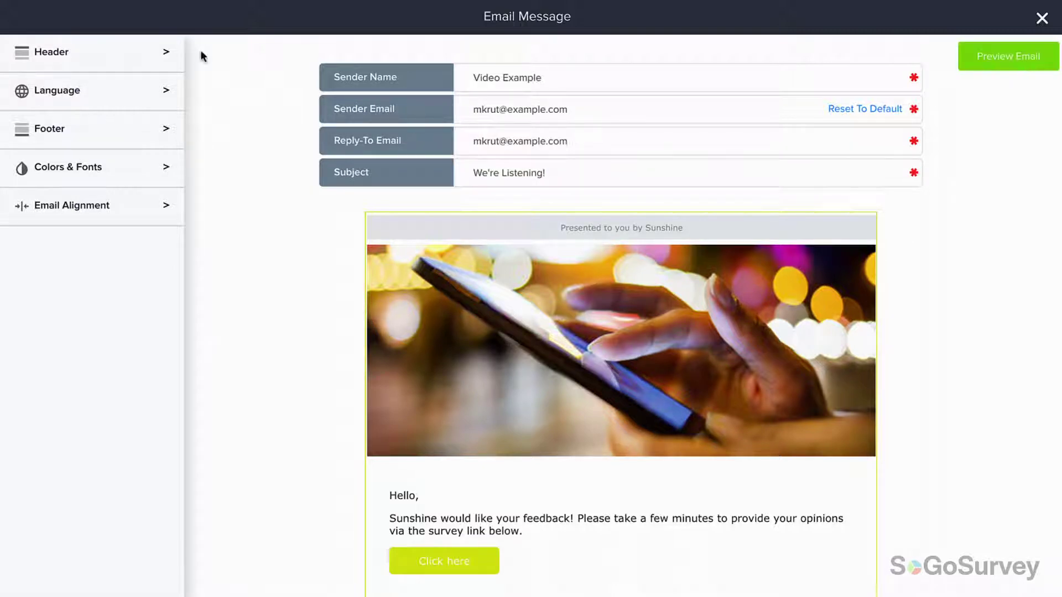
Step: Toggle Bcc on and back off, then add the account logo to the email header
{"action": "left_click", "coordinate": [91, 52]}
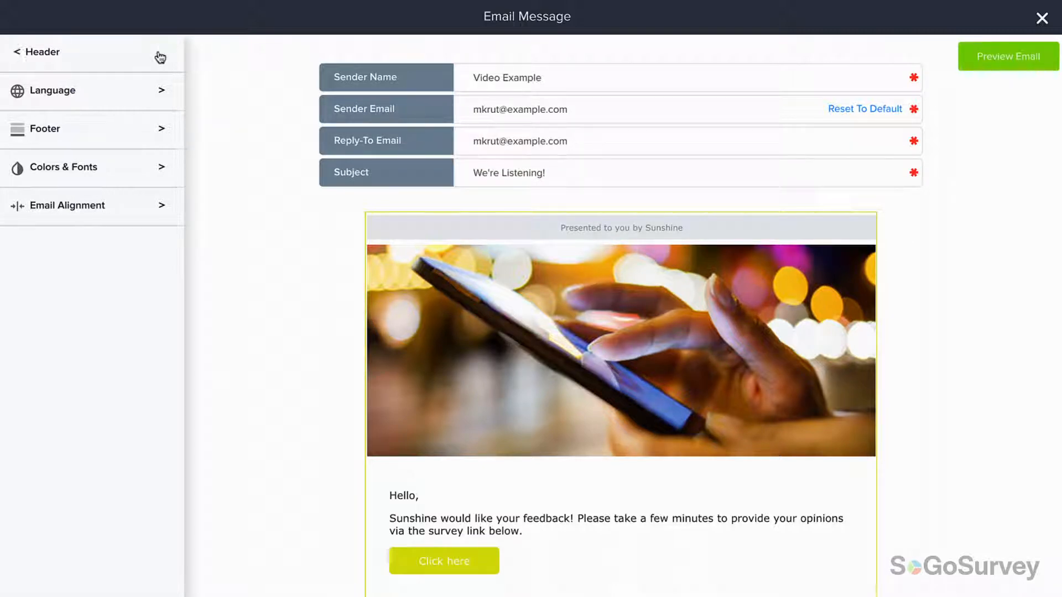
{"action": "left_click", "coordinate": [41, 51]}
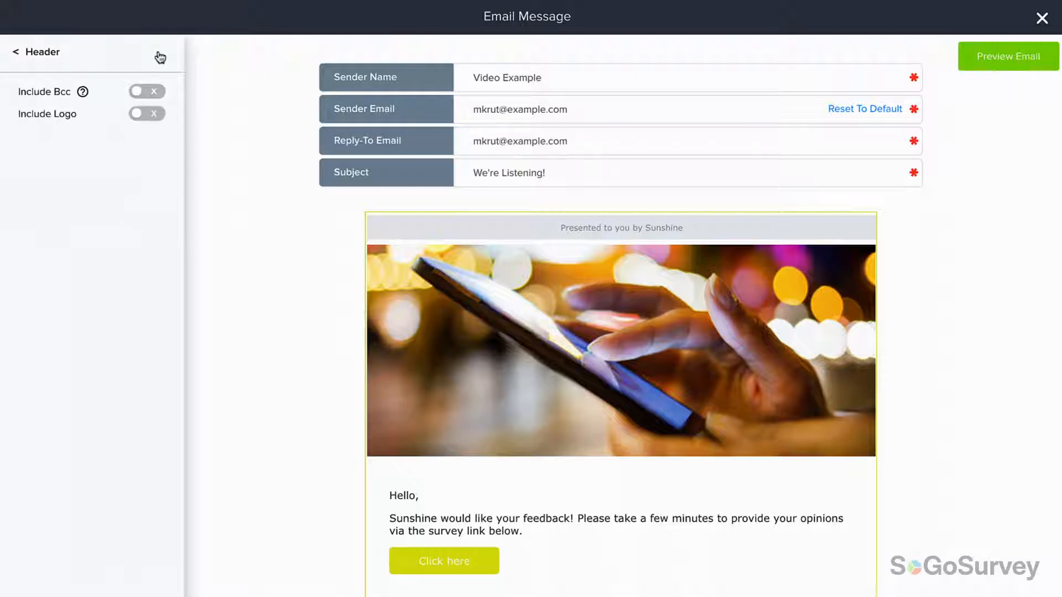
{"action": "left_click", "coordinate": [146, 91]}
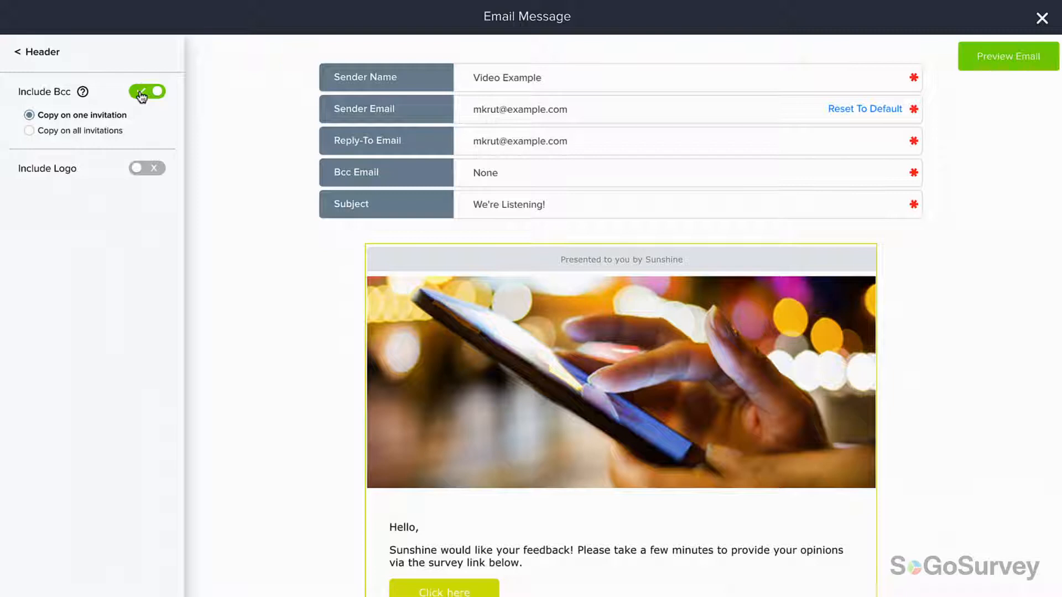
{"action": "left_click", "coordinate": [146, 91]}
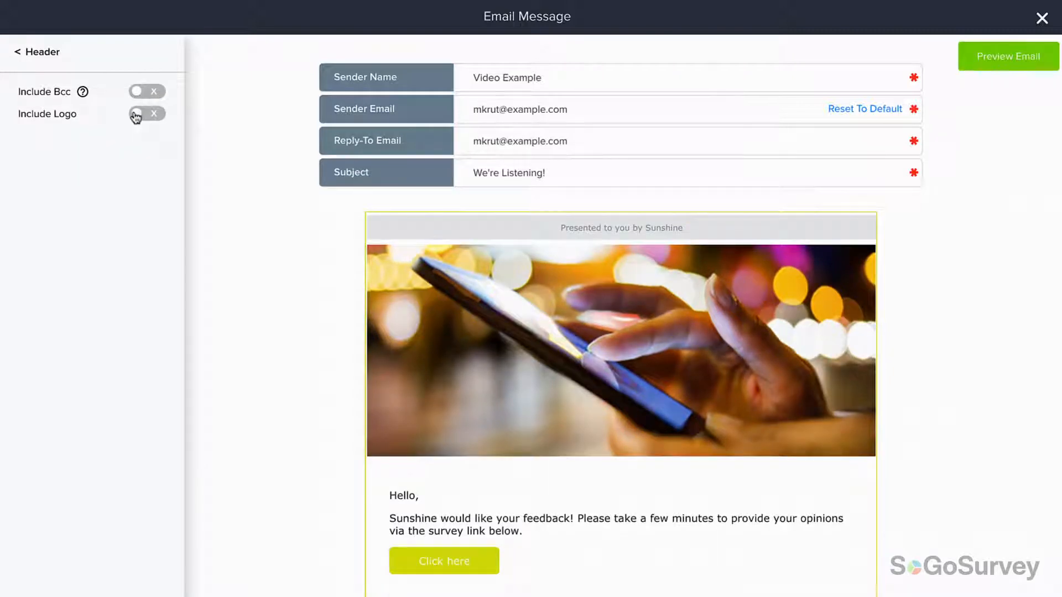
{"action": "left_click", "coordinate": [146, 113]}
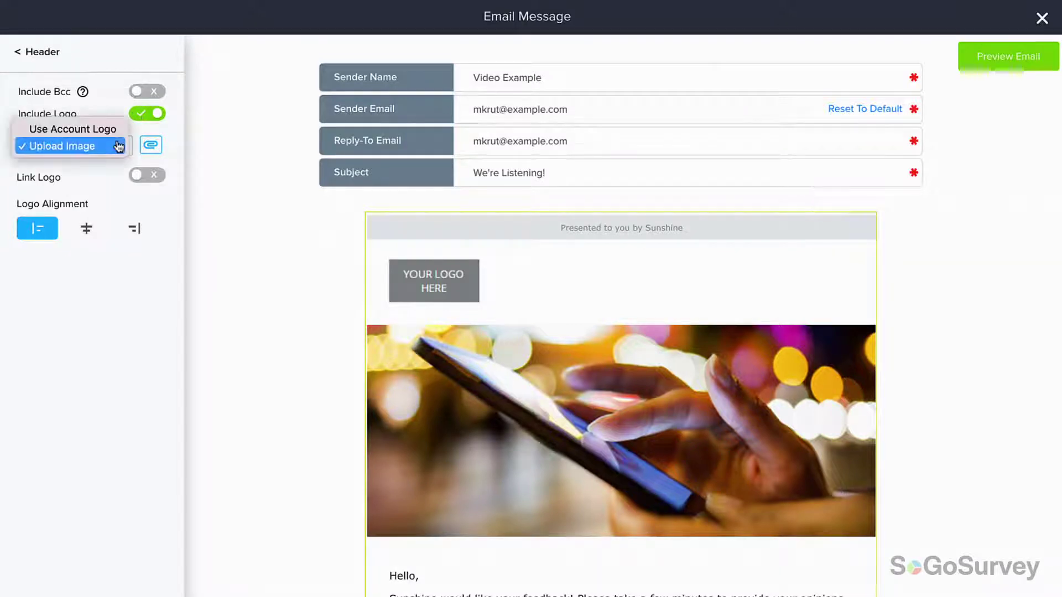
{"action": "left_click", "coordinate": [72, 128]}
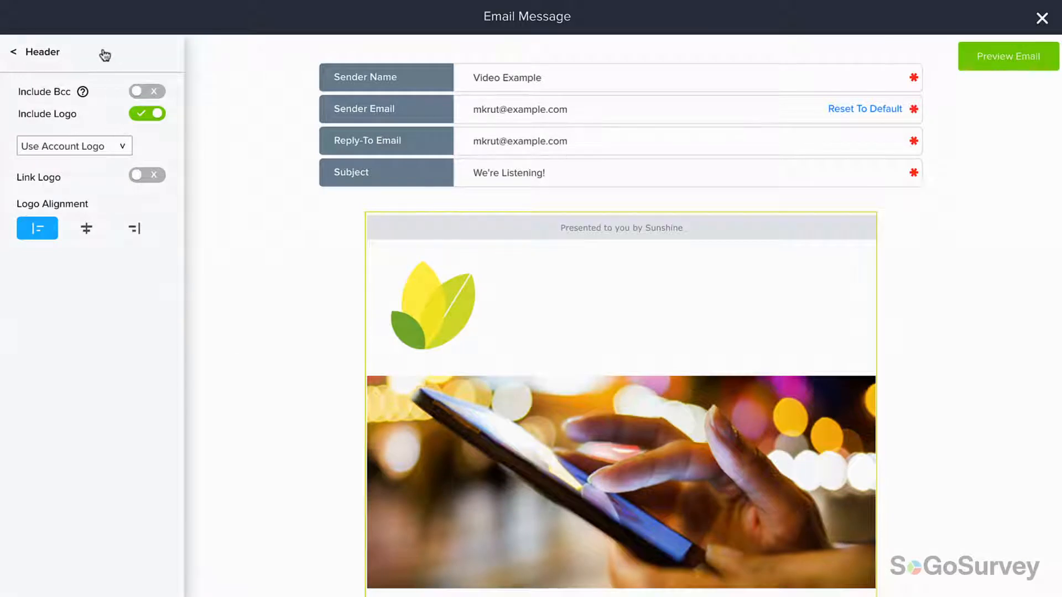
{"action": "left_click", "coordinate": [34, 52]}
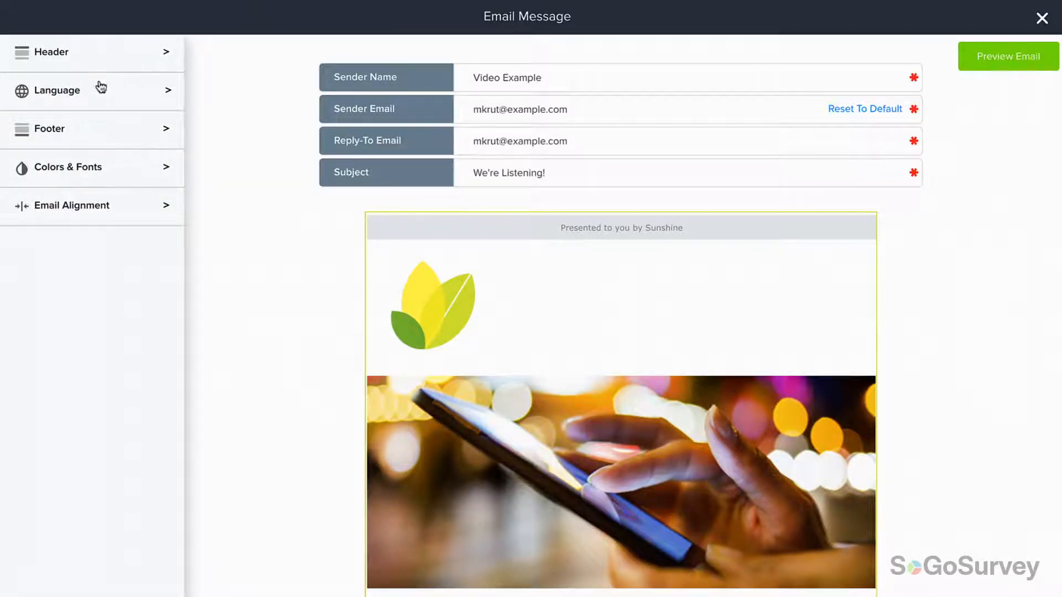
Step: Confirm the email language is English in the Language settings
{"action": "left_click", "coordinate": [59, 90]}
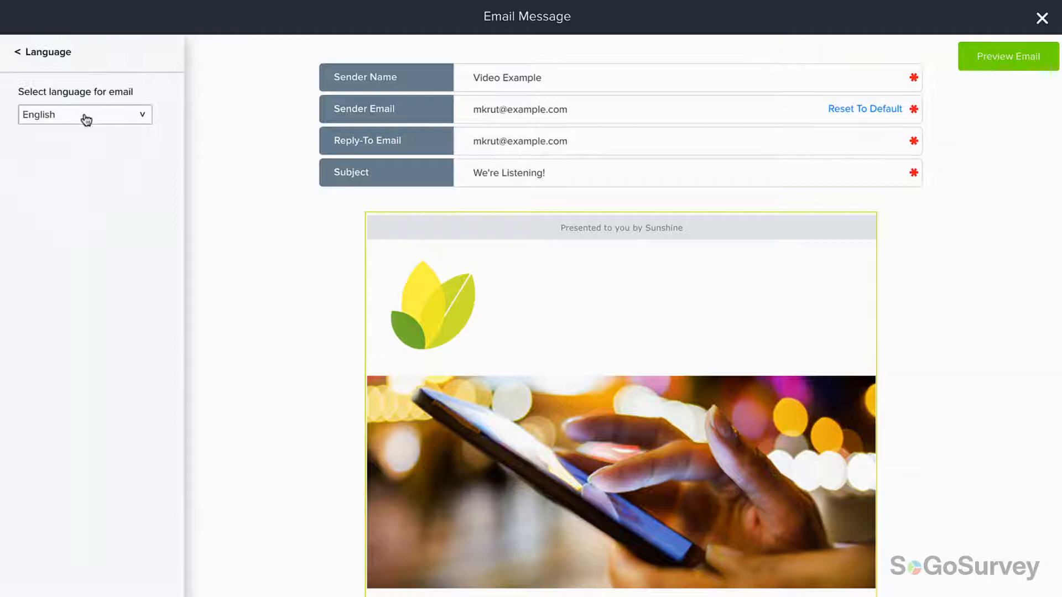
{"action": "mouse_move", "coordinate": [87, 91]}
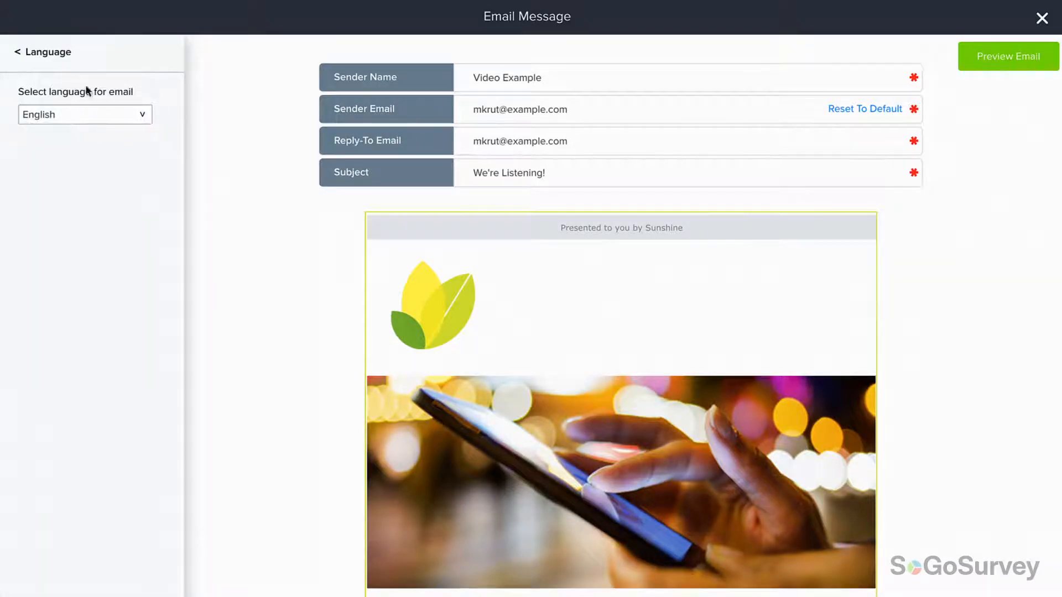
{"action": "left_click", "coordinate": [42, 51]}
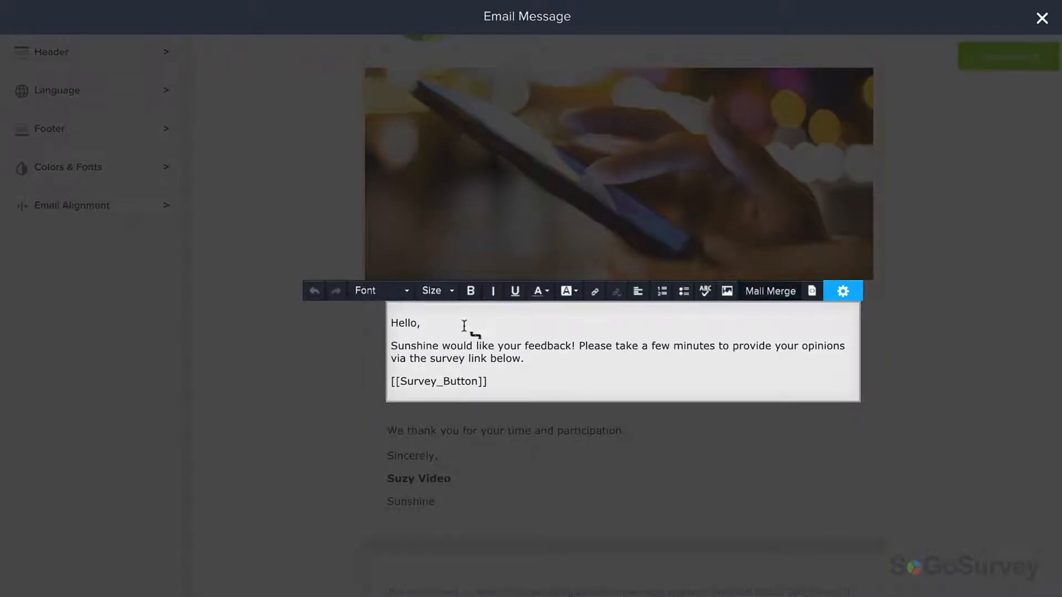
Step: Make the greeting 'Hello{{First Name}},' and open Customize Participation Link options
{"action": "left_click", "coordinate": [769, 291]}
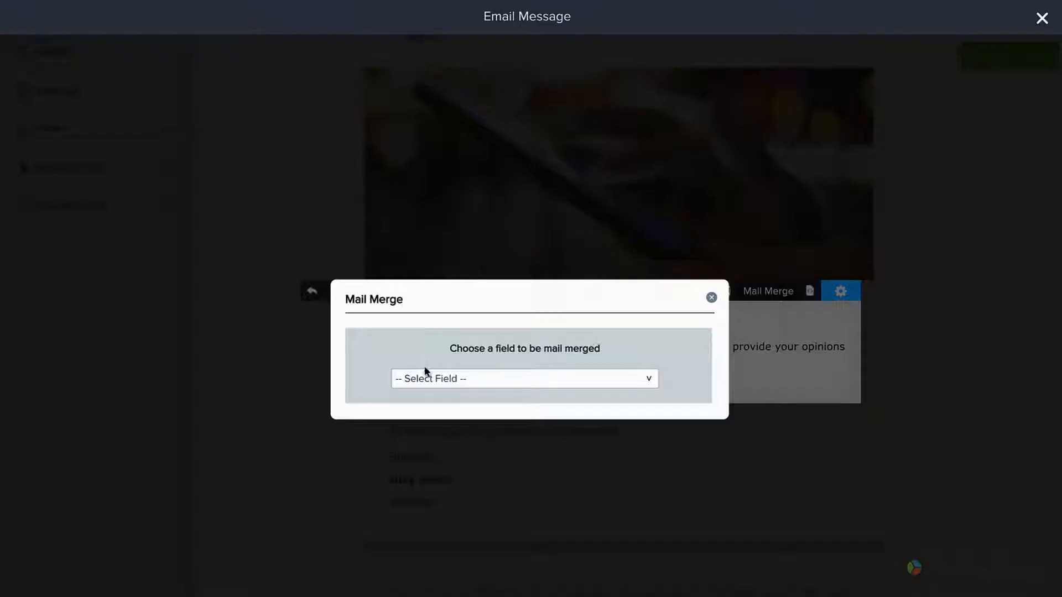
{"action": "left_click", "coordinate": [524, 378]}
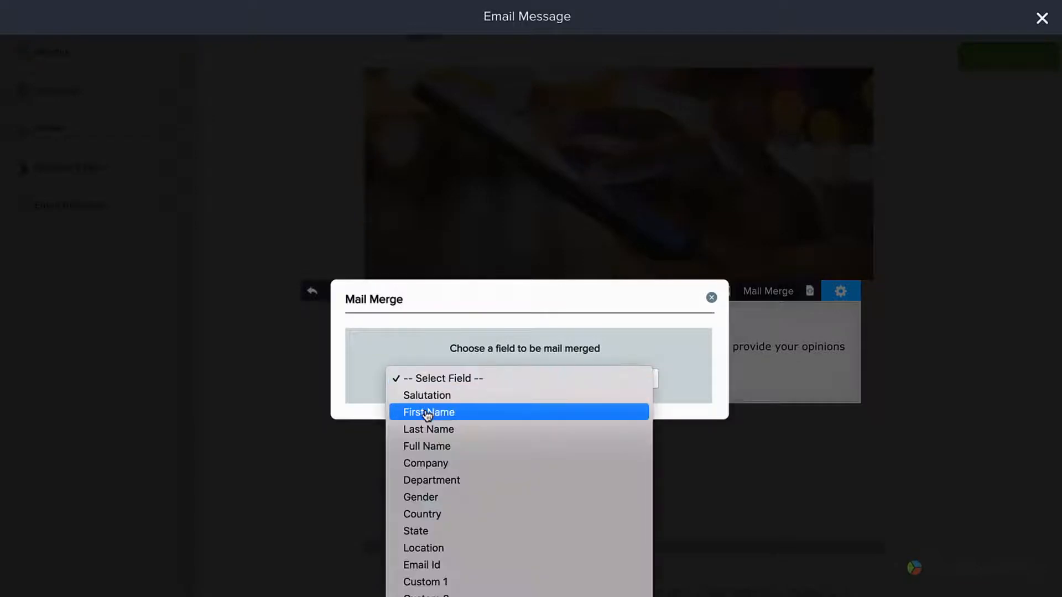
{"action": "left_click", "coordinate": [429, 411]}
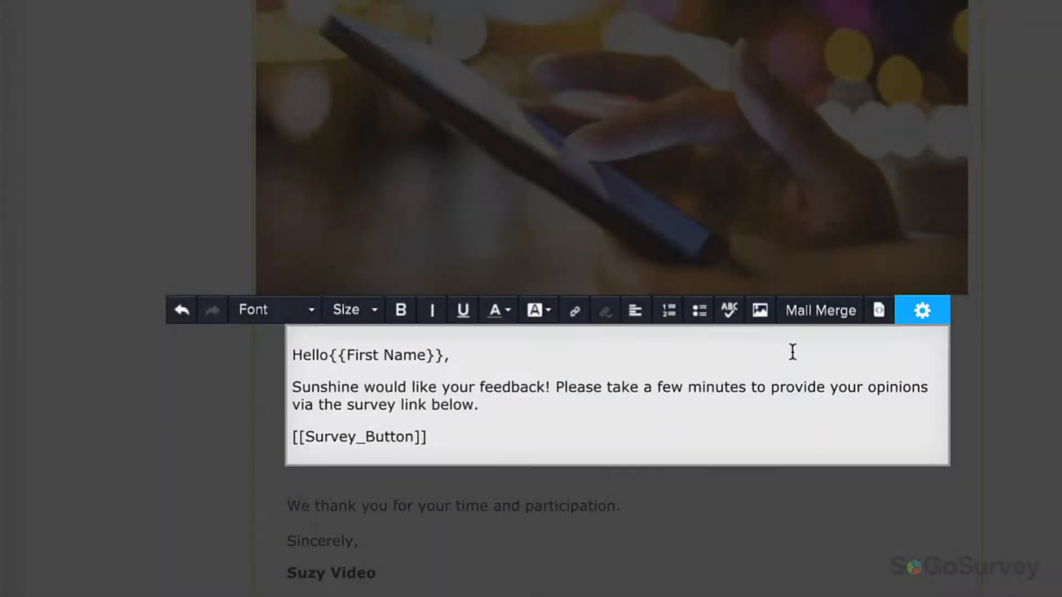
{"action": "left_click", "coordinate": [922, 311]}
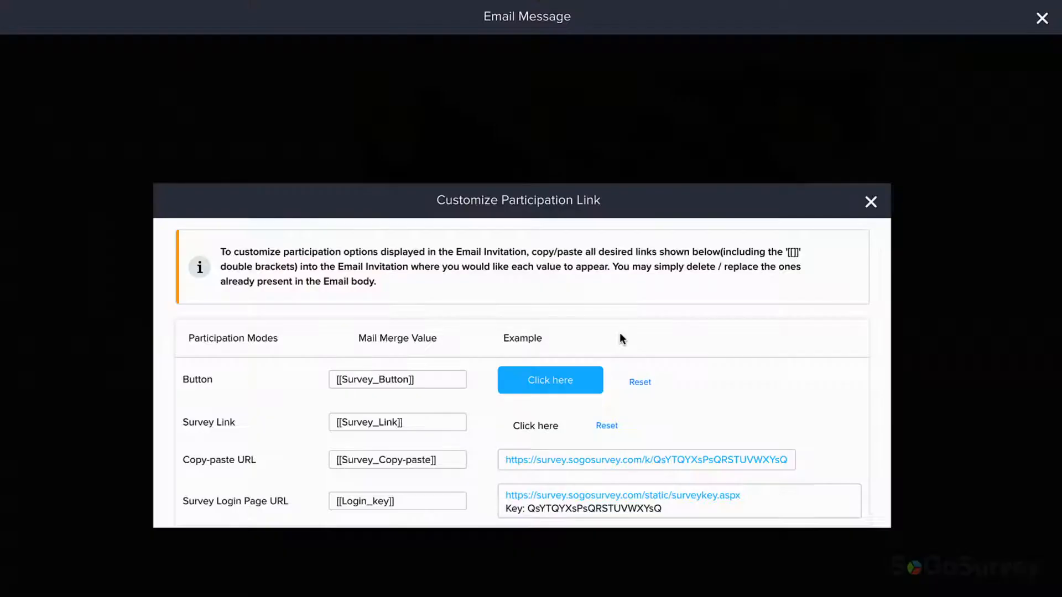
Step: Relabel the survey button 'Start The Survey Now!' and close the link options
{"action": "left_click", "coordinate": [550, 380]}
{"action": "type", "text": "Start The S"}
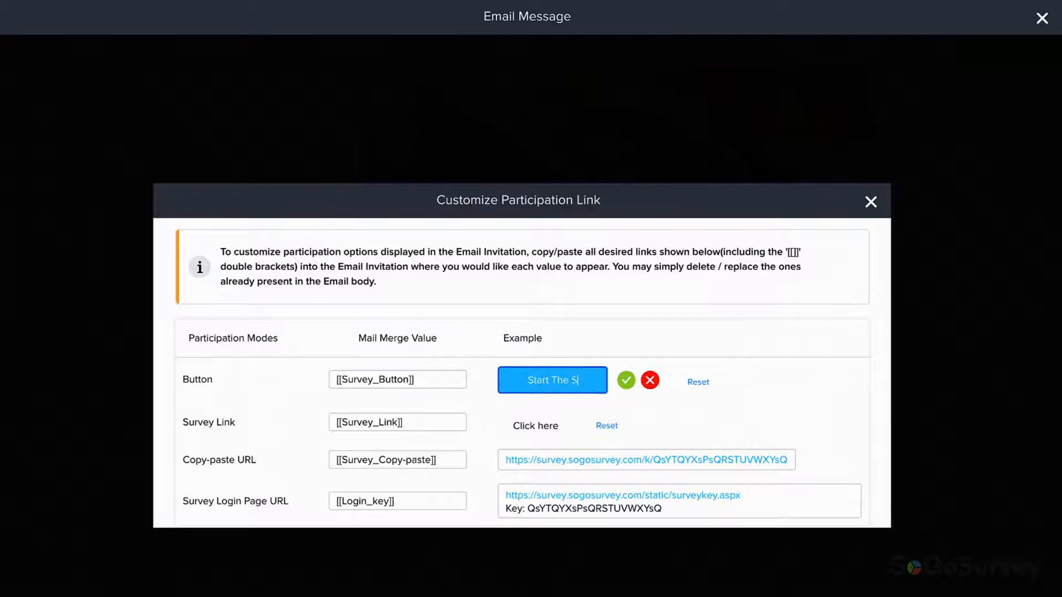
{"action": "type", "text": "urvey Now!"}
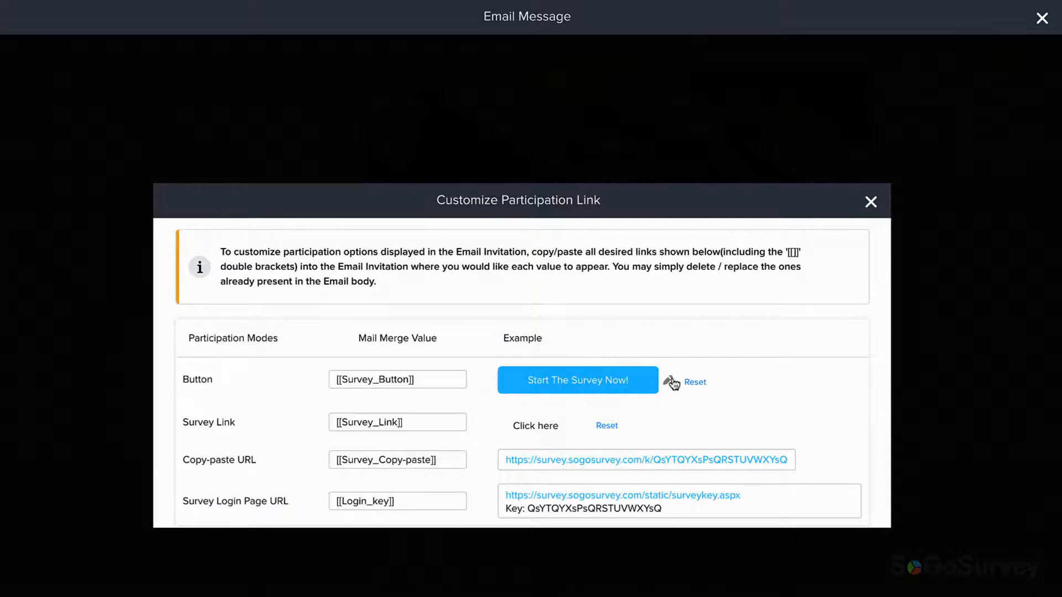
{"action": "mouse_move", "coordinate": [800, 264]}
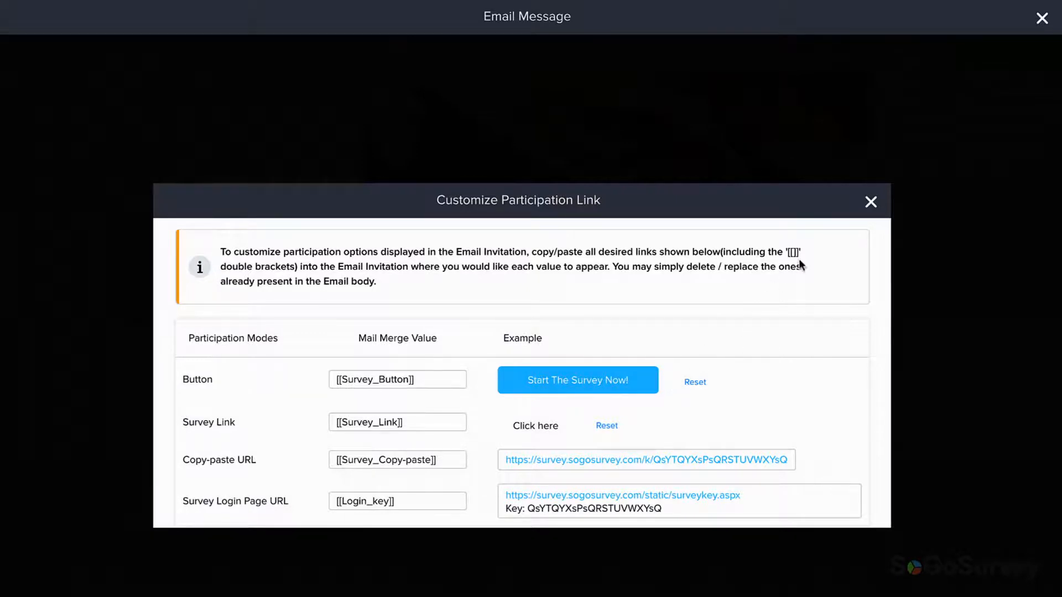
{"action": "left_click", "coordinate": [871, 201]}
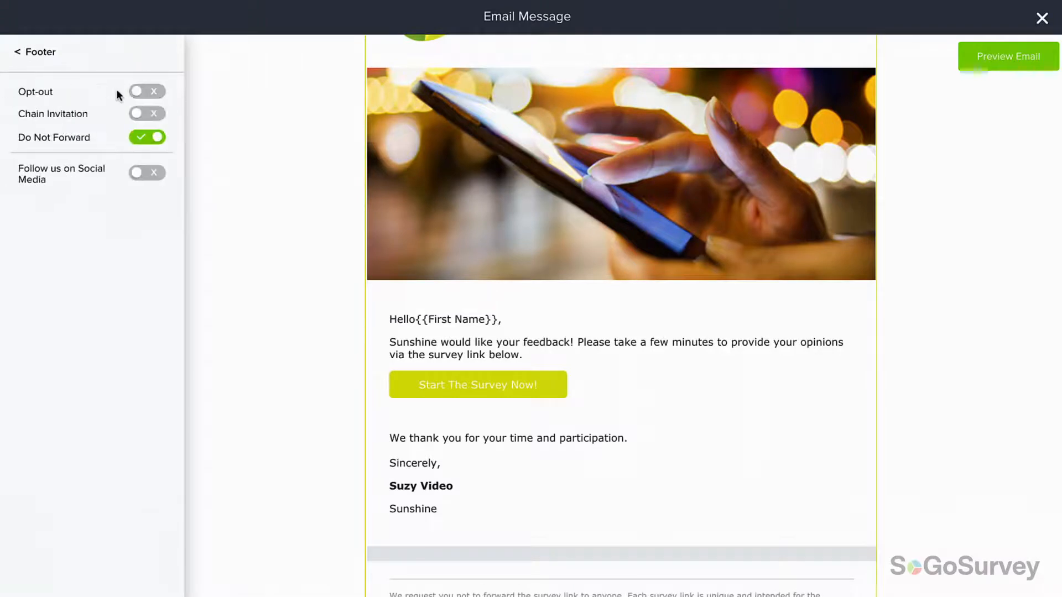
Step: Turn on the Opt-out footer option, and switch Chain Invitation on, then off
{"action": "left_click", "coordinate": [146, 91]}
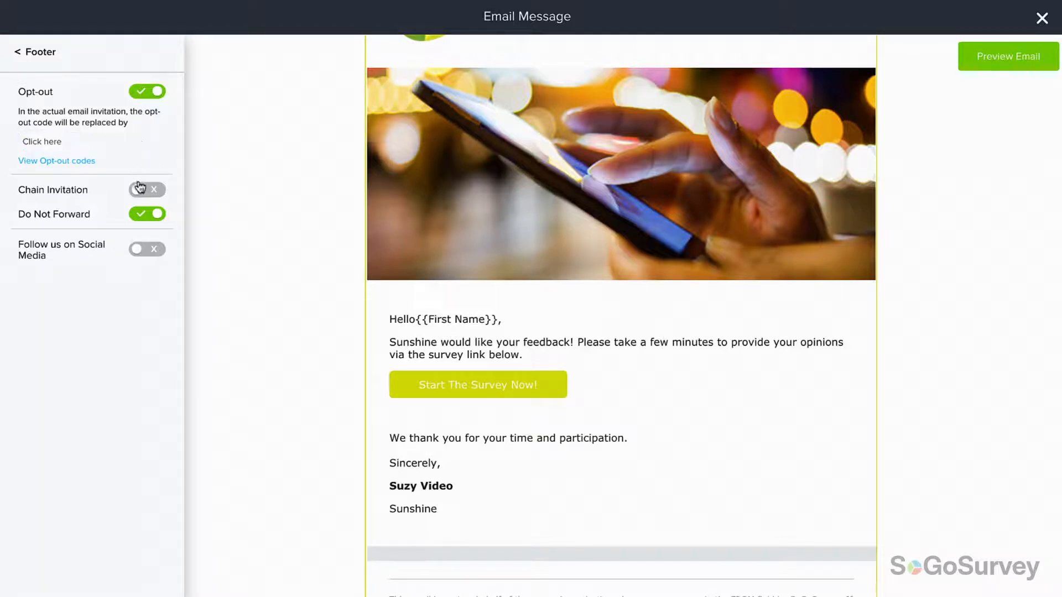
{"action": "left_click", "coordinate": [148, 189]}
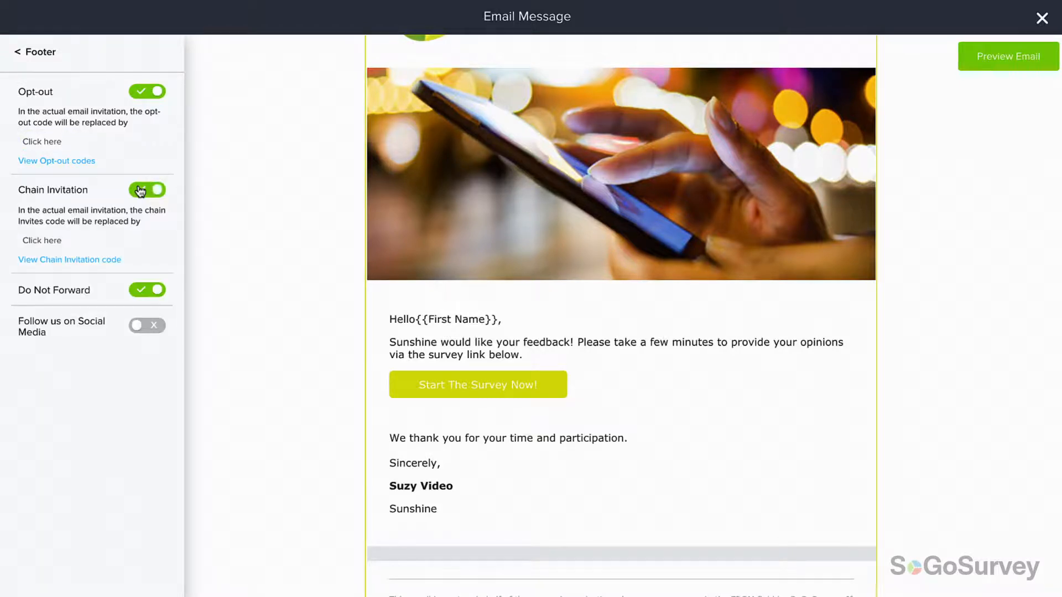
{"action": "left_click", "coordinate": [146, 190]}
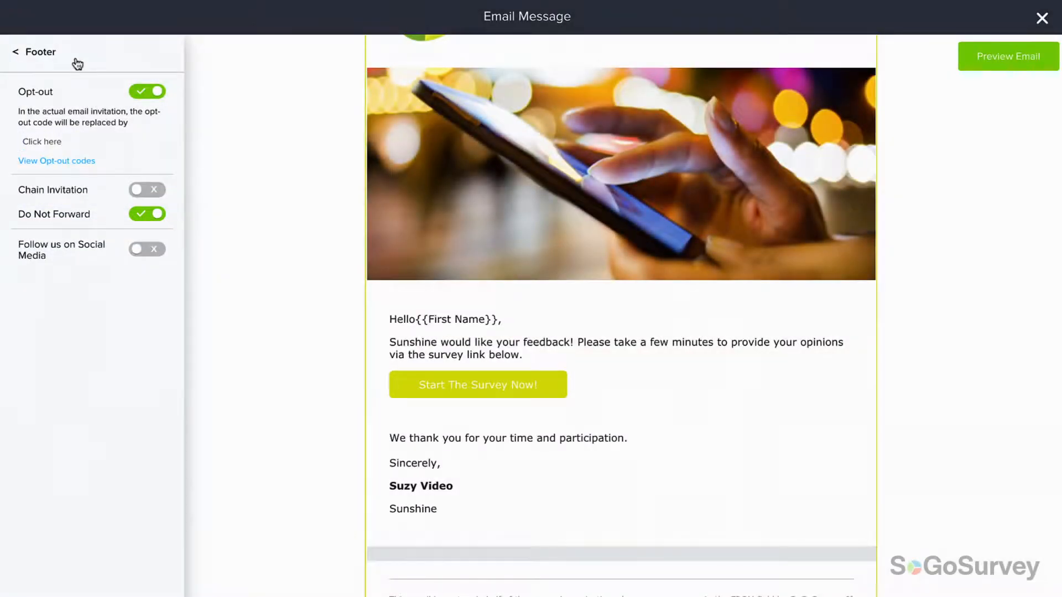
Step: Give the email a pink background and check the Email Alignment settings
{"action": "left_click", "coordinate": [21, 52]}
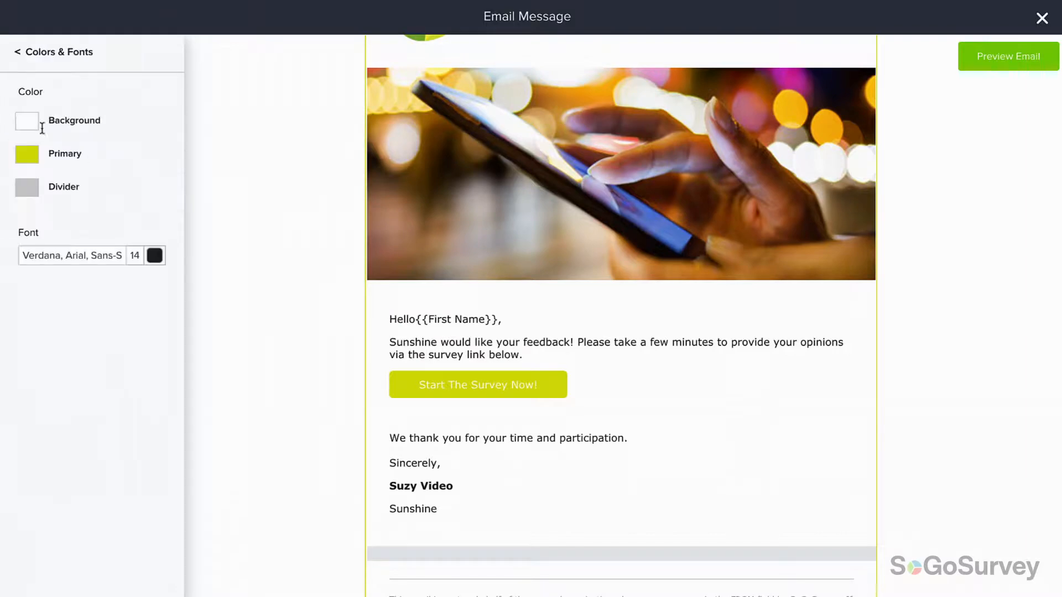
{"action": "left_click", "coordinate": [27, 121]}
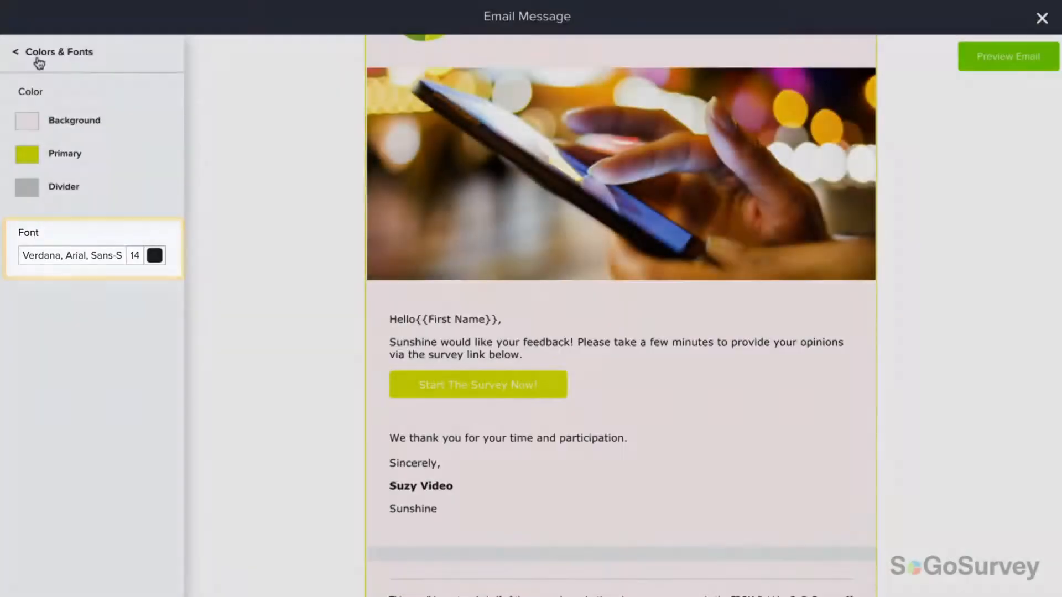
{"action": "left_click", "coordinate": [16, 52]}
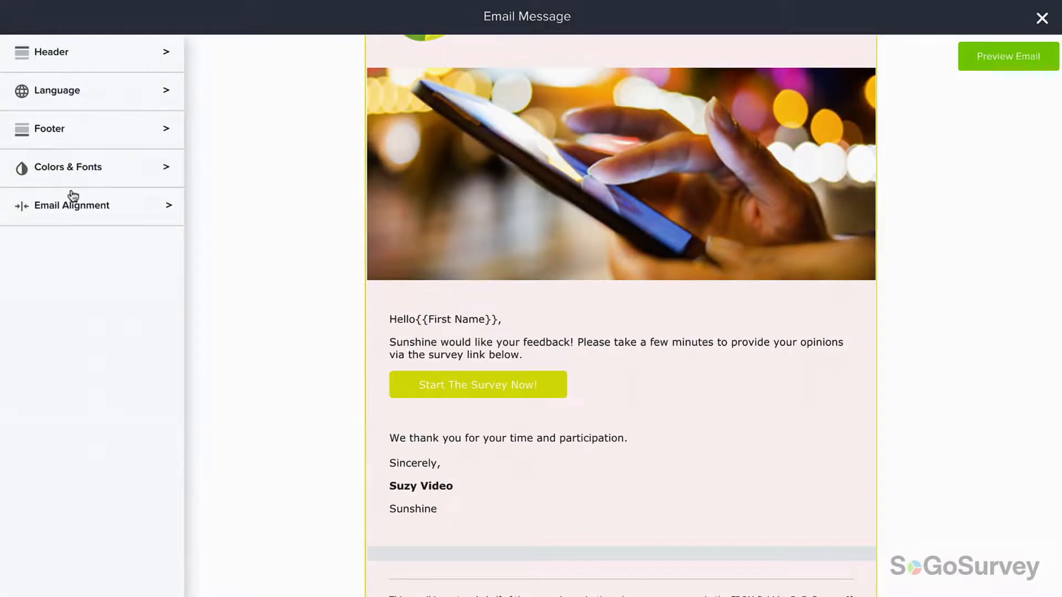
{"action": "left_click", "coordinate": [72, 205]}
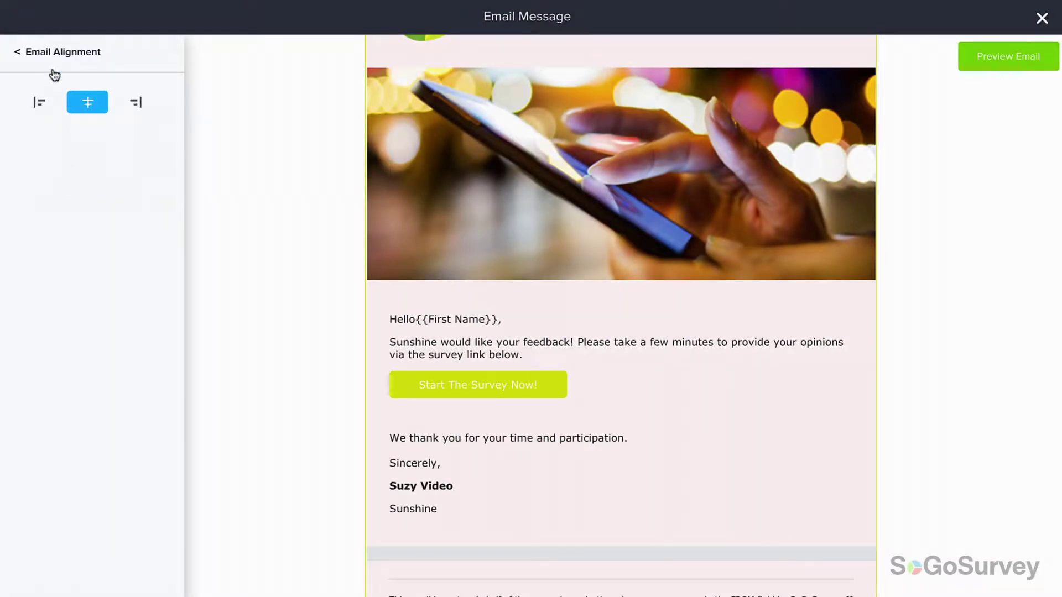
{"action": "left_click", "coordinate": [57, 51]}
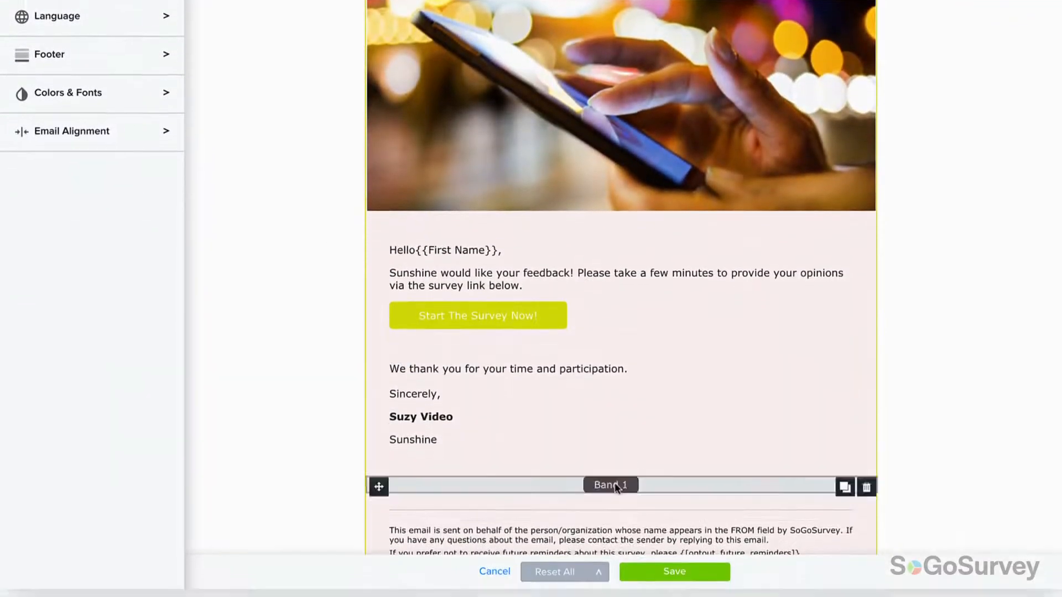
Step: Save the message as 'Video Example'
{"action": "left_click", "coordinate": [673, 571]}
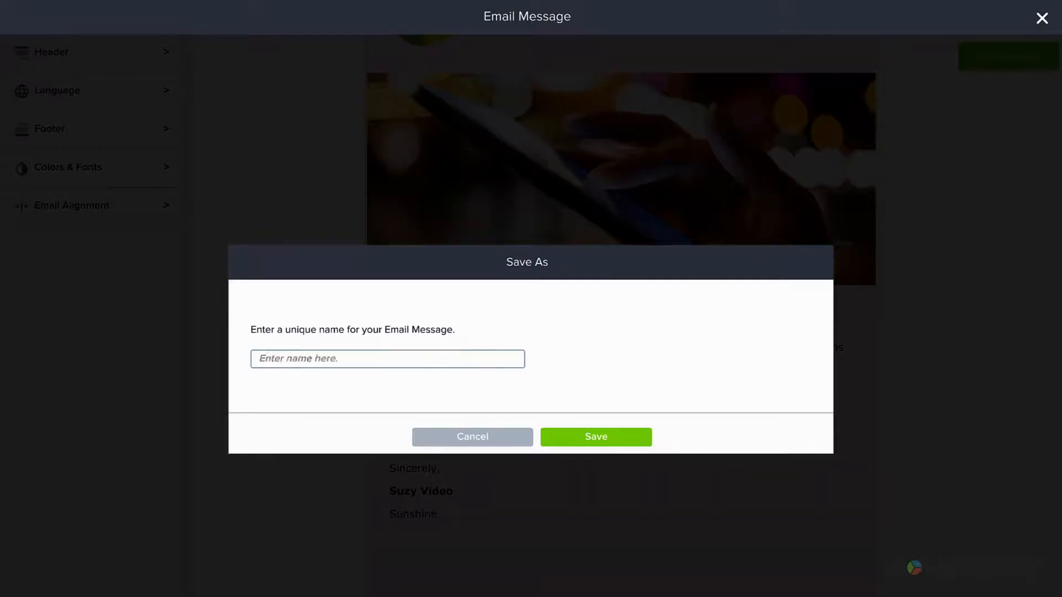
{"action": "type", "text": "Video Example"}
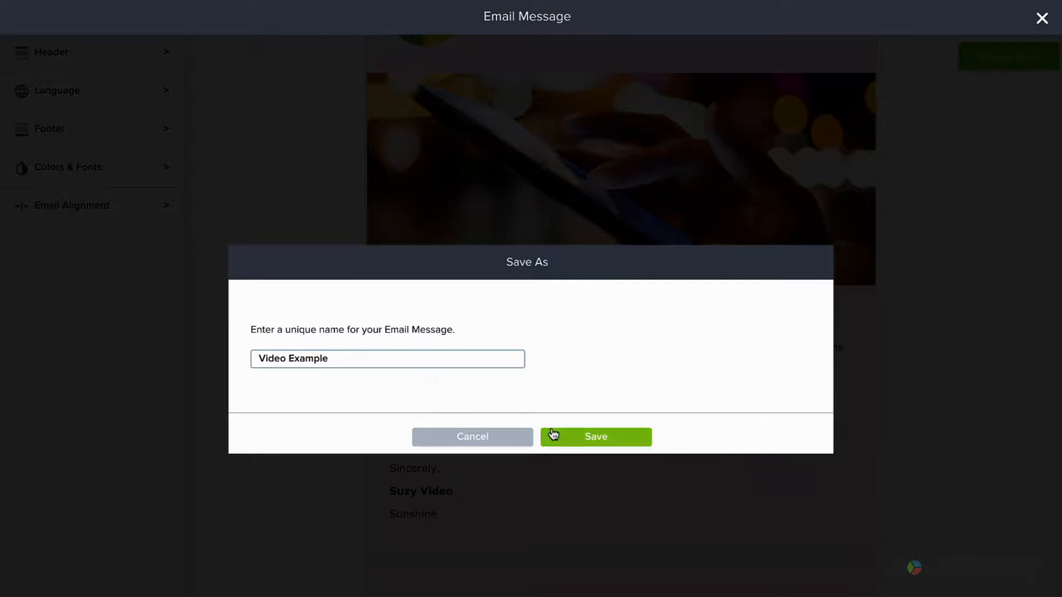
{"action": "left_click", "coordinate": [595, 436]}
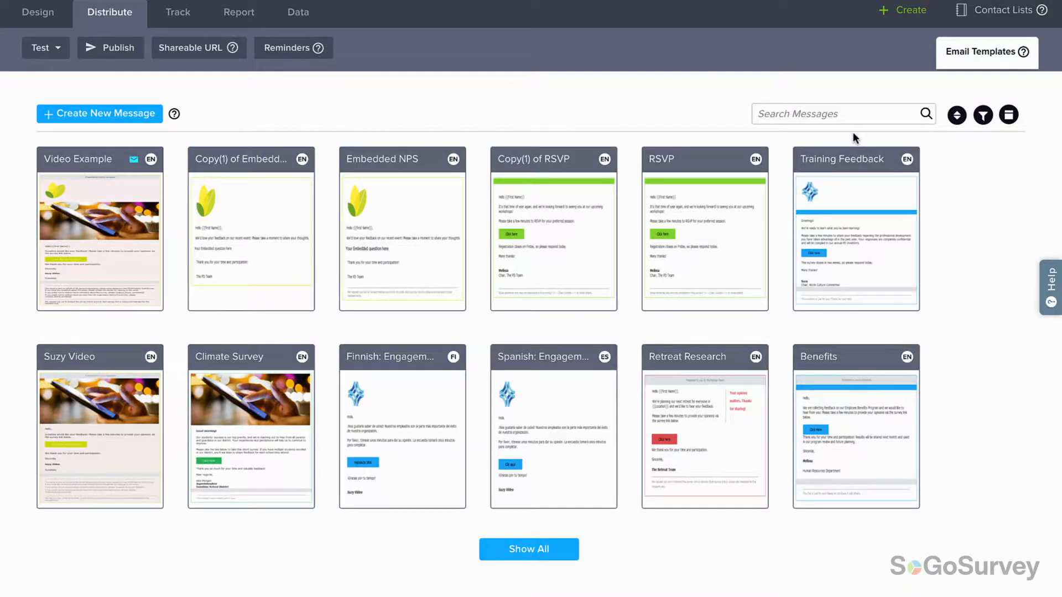
Step: Try template sort, filter and list view, then preview the Video Example message
{"action": "left_click", "coordinate": [839, 113]}
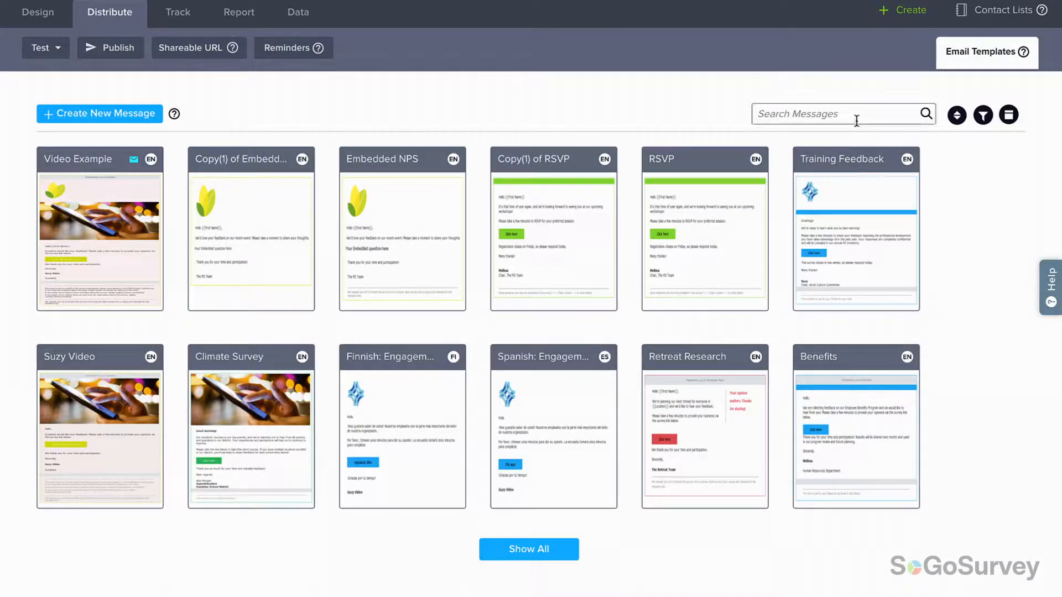
{"action": "left_click", "coordinate": [957, 114]}
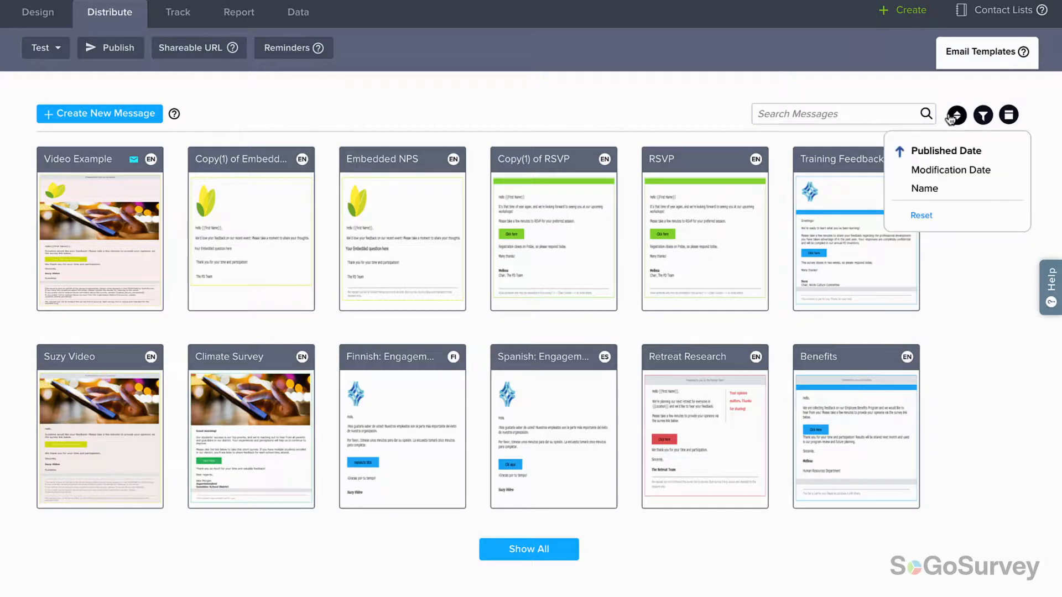
{"action": "left_click", "coordinate": [983, 114]}
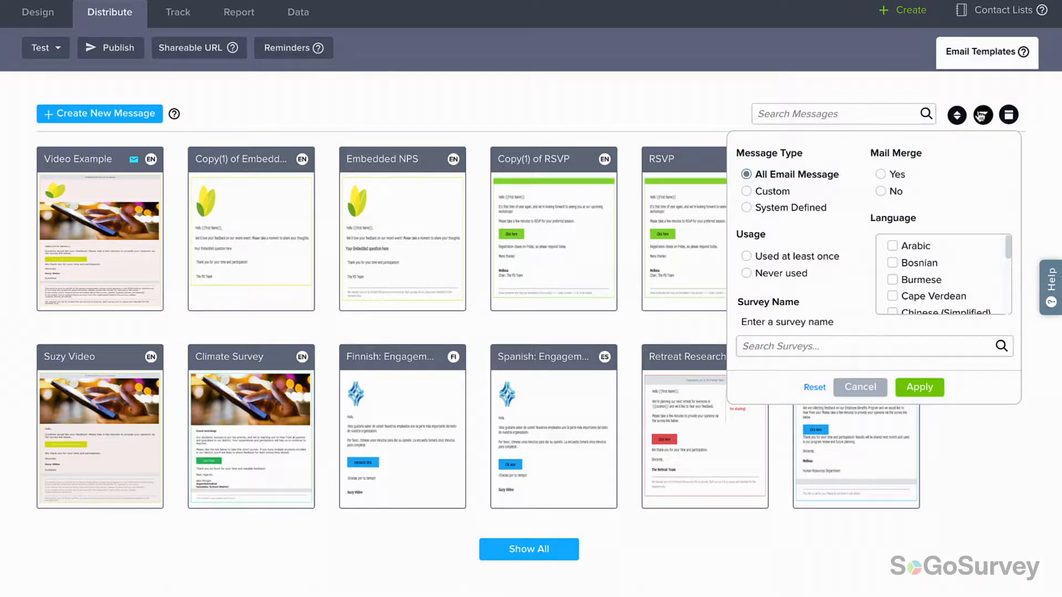
{"action": "left_click", "coordinate": [1008, 115]}
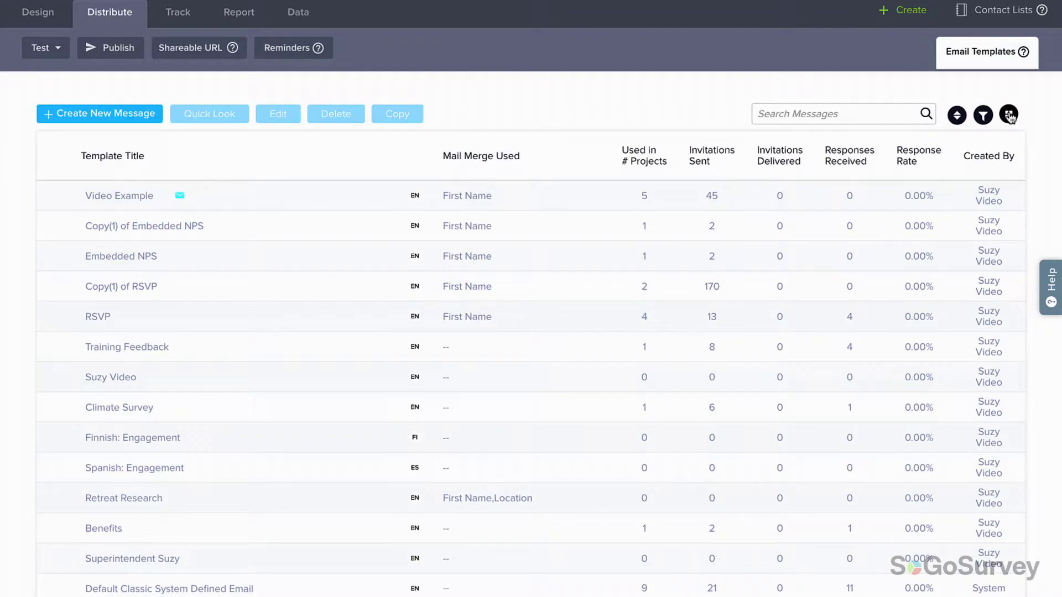
{"action": "left_click", "coordinate": [1008, 114]}
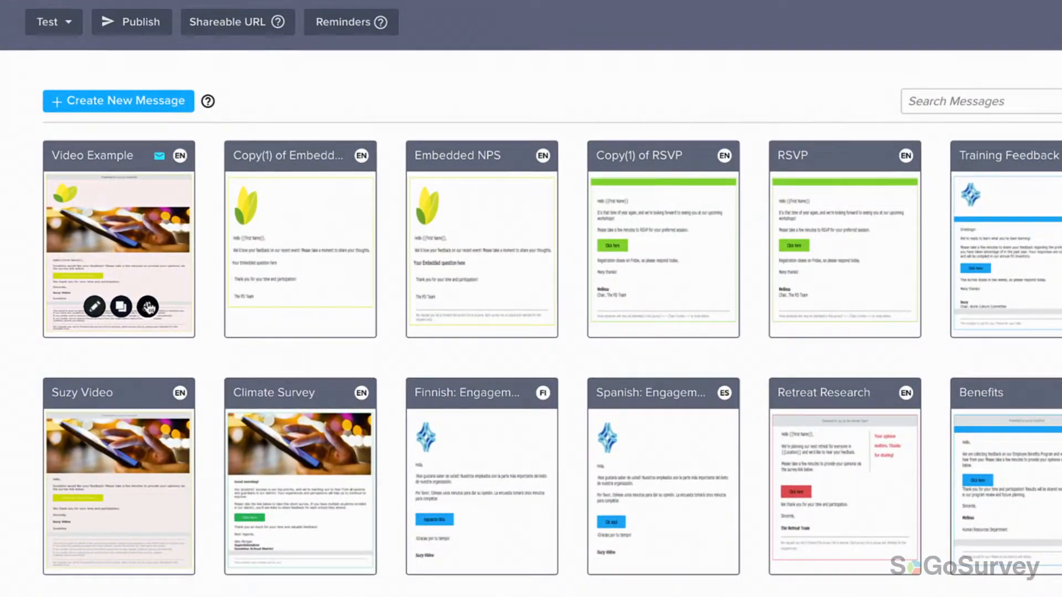
{"action": "left_click", "coordinate": [147, 307]}
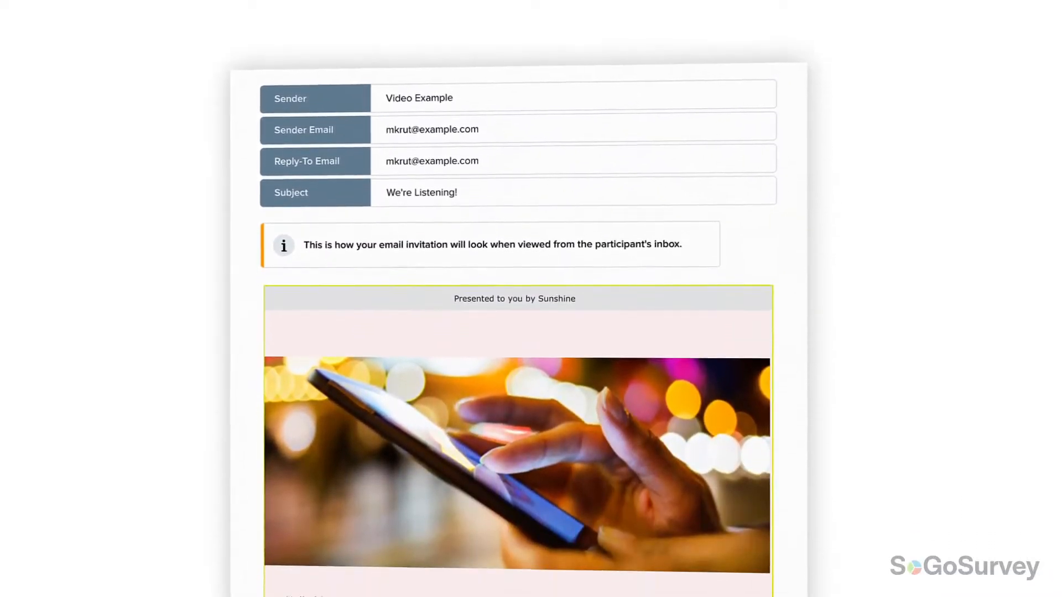
{"action": "scroll", "scroll_direction": "down", "scroll_amount": 3}
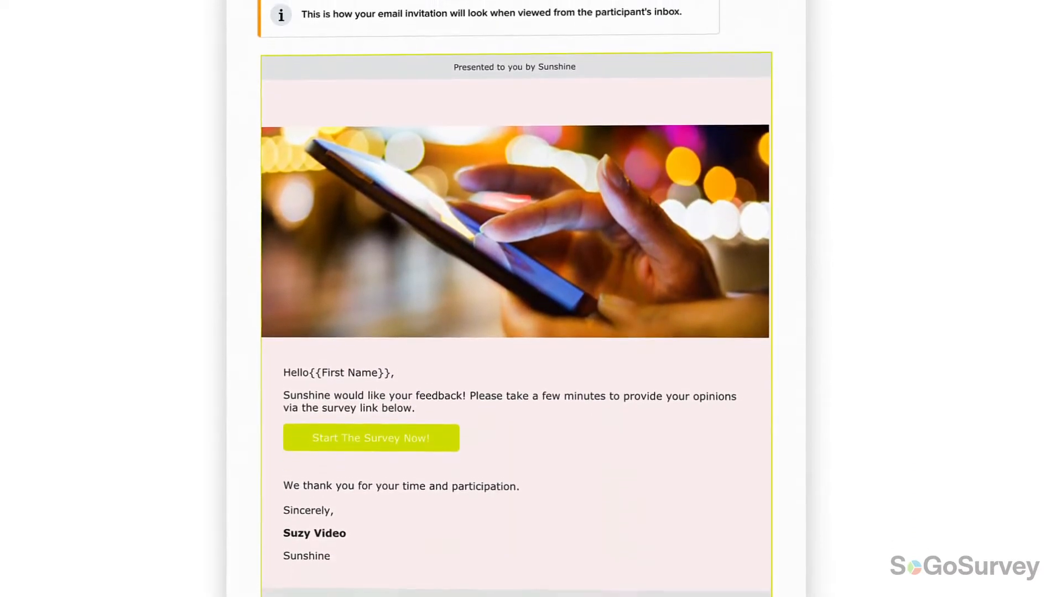
{"action": "scroll", "scroll_direction": "down", "scroll_amount": 3}
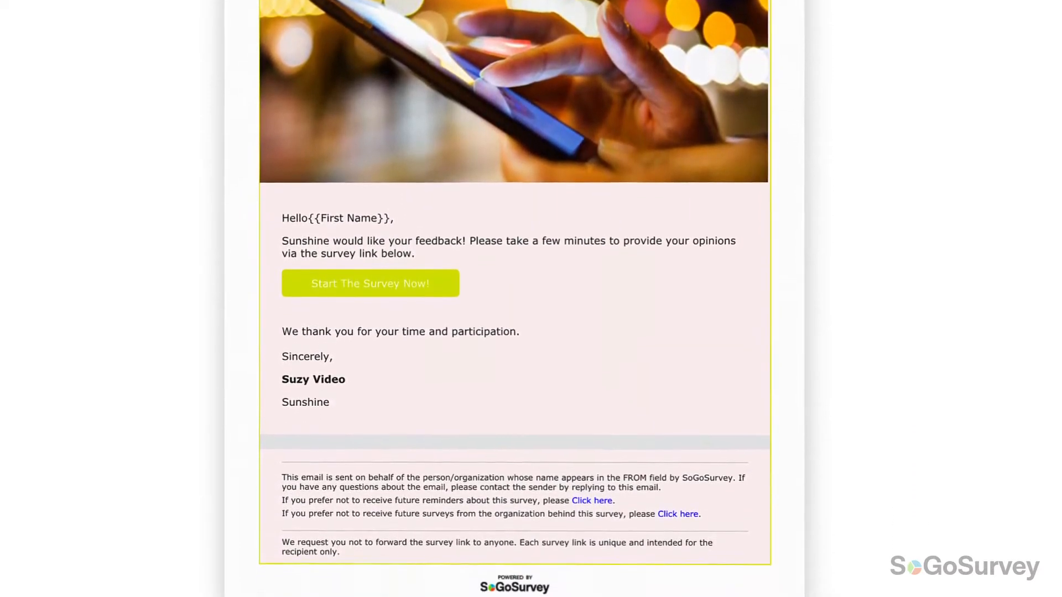
{"action": "scroll", "scroll_direction": "down", "scroll_amount": 3}
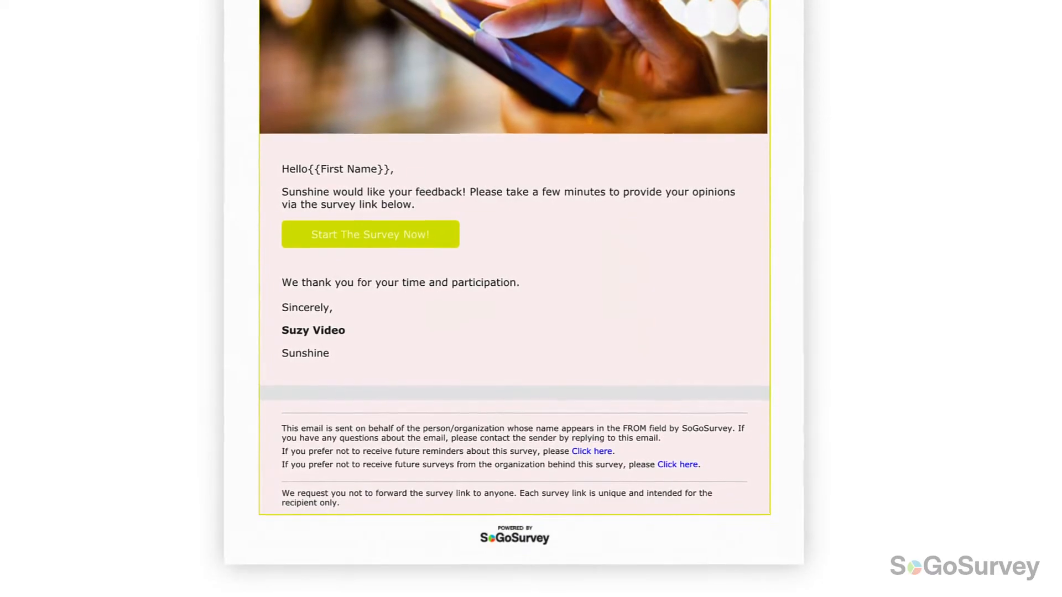
{"action": "scroll", "scroll_direction": "up", "scroll_amount": 3}
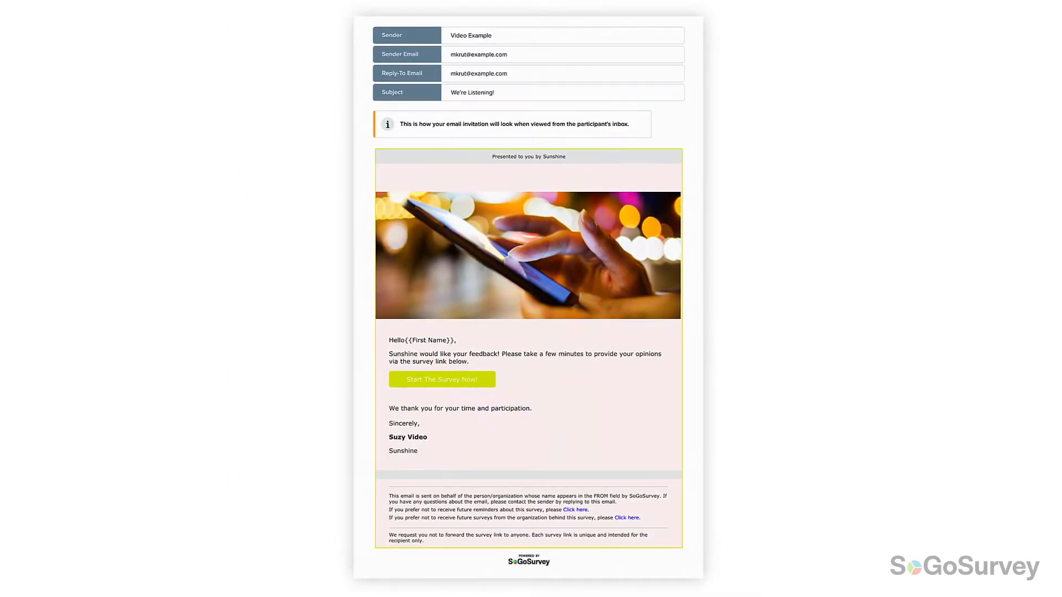